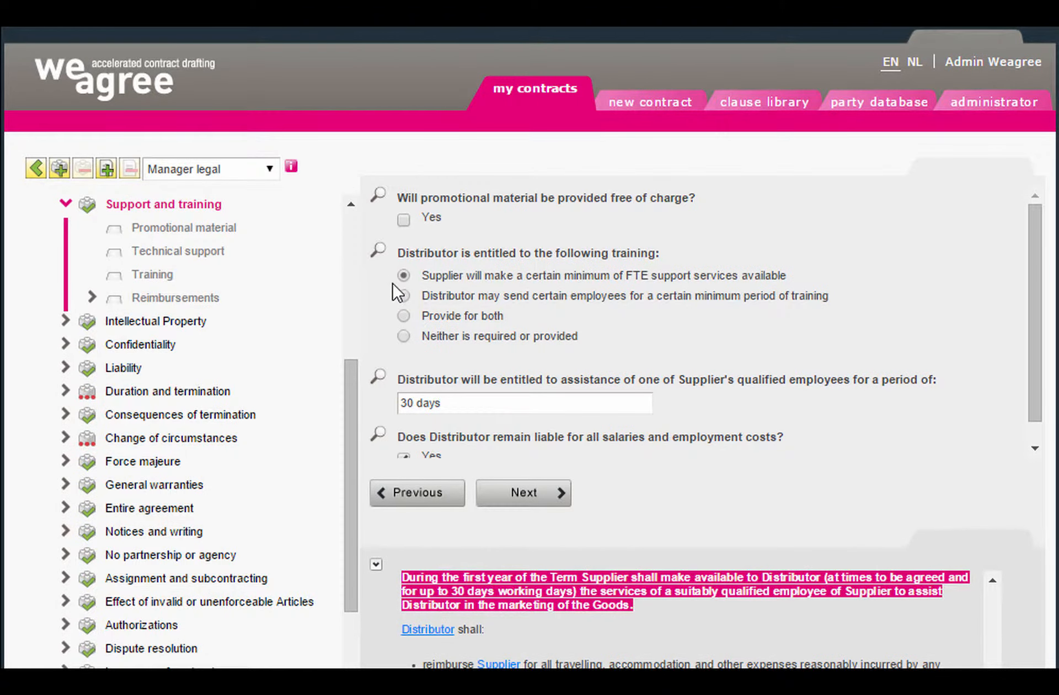
- Switch the training answer between distributor employee training, both kinds, and Supplier FTE support
left_click(404, 296)
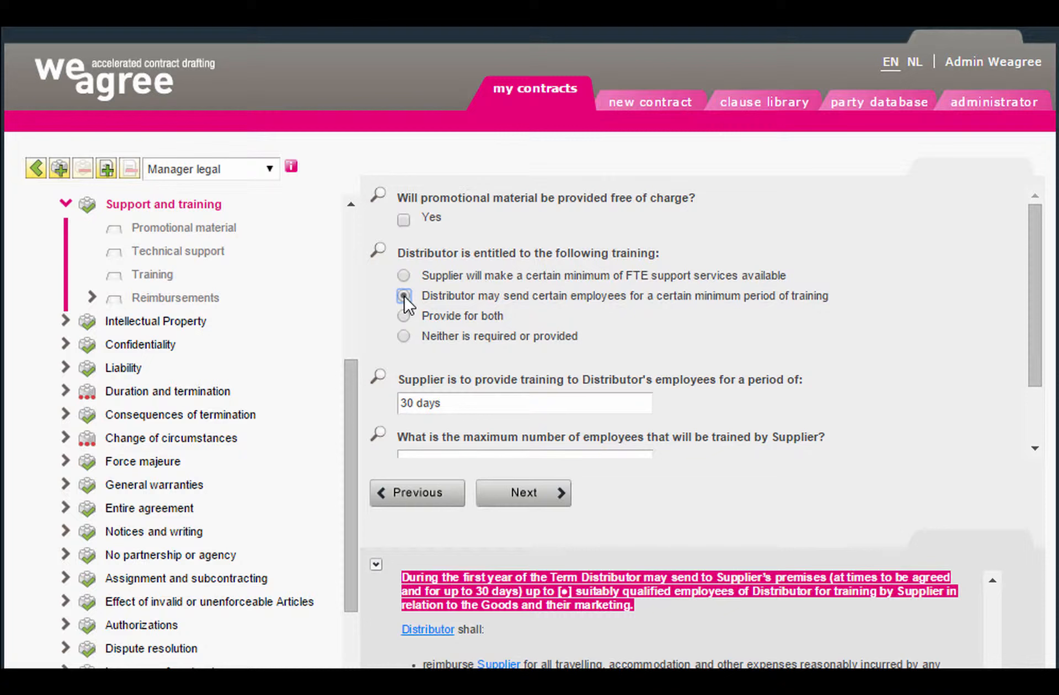
left_click(404, 315)
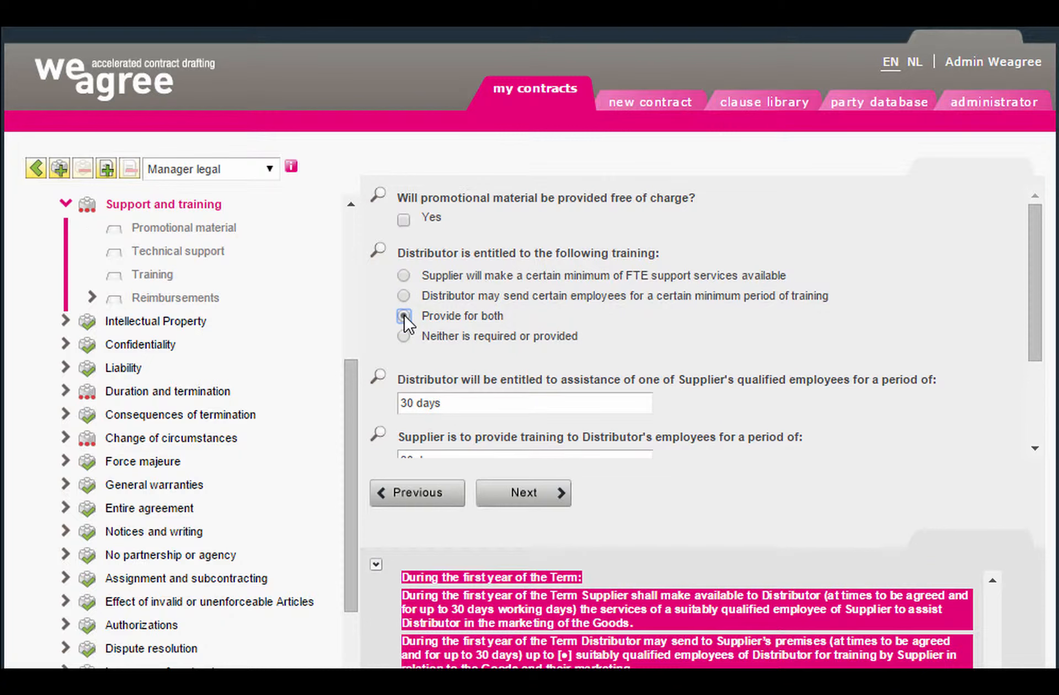
left_click(404, 316)
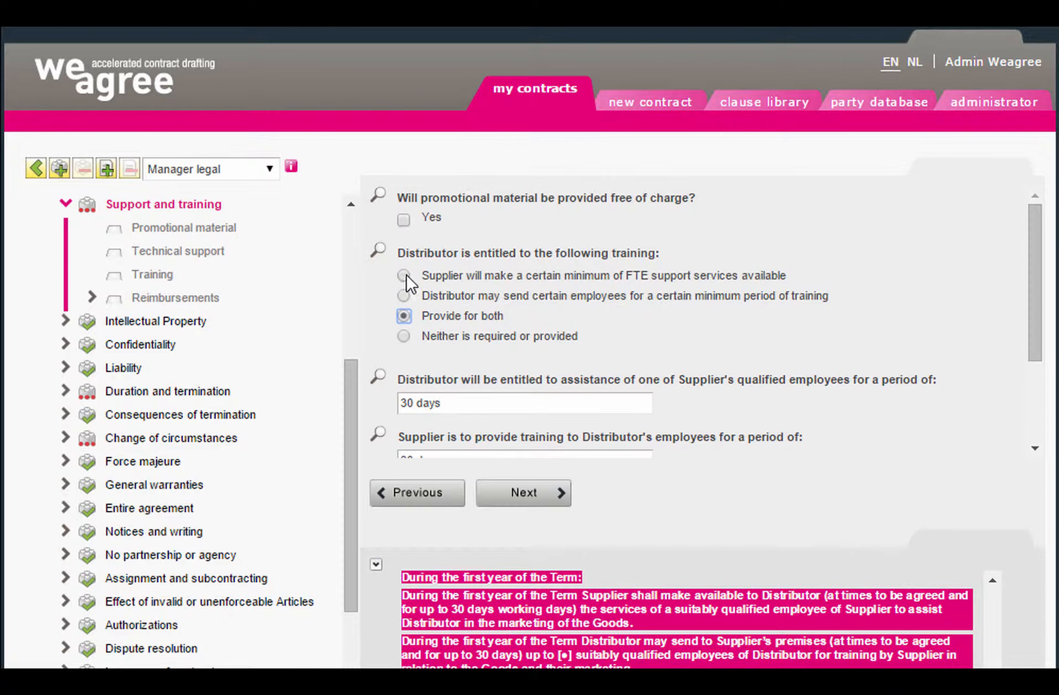
left_click(403, 276)
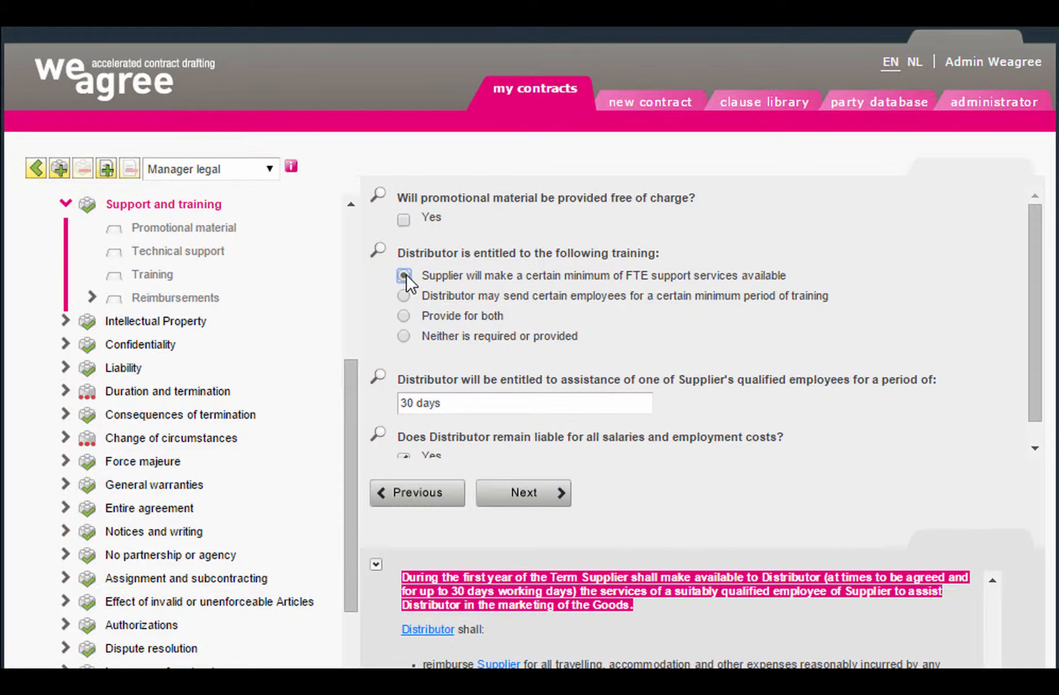
left_click(403, 275)
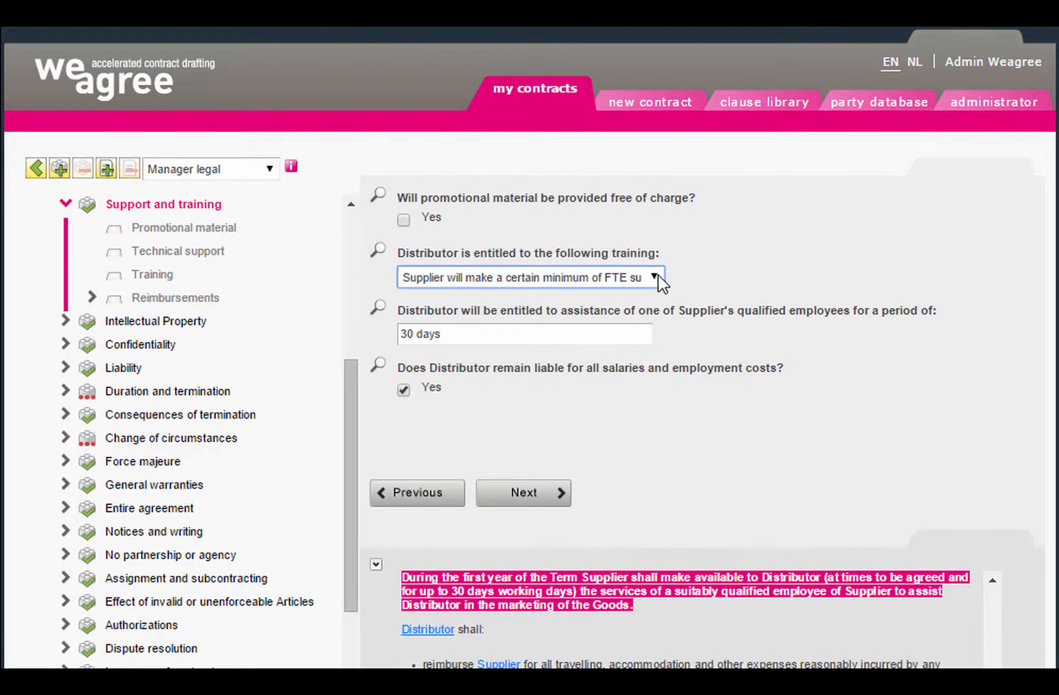
- Show the training answers as a dropdown, then tick and clear the distributor employee training checkbox
left_click(650, 278)
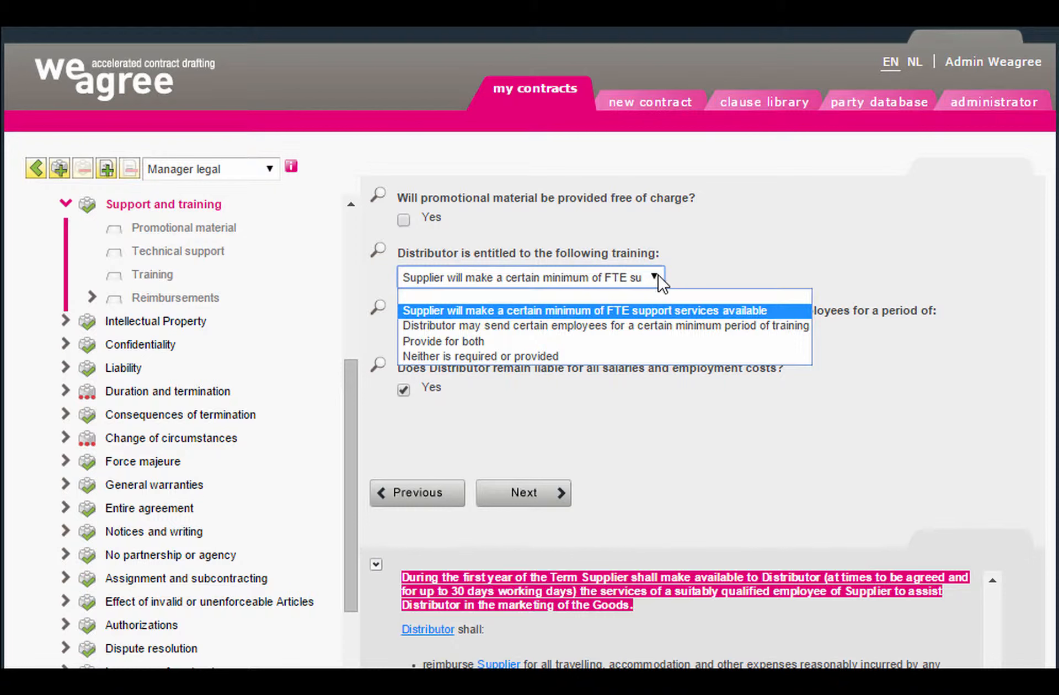
left_click(404, 296)
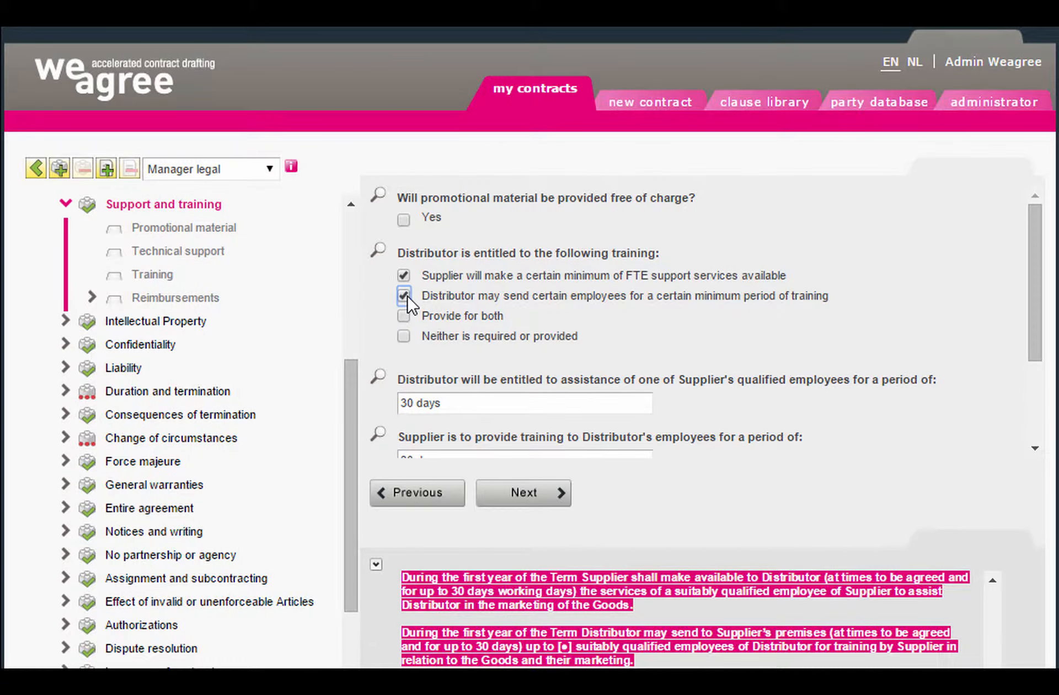
left_click(403, 296)
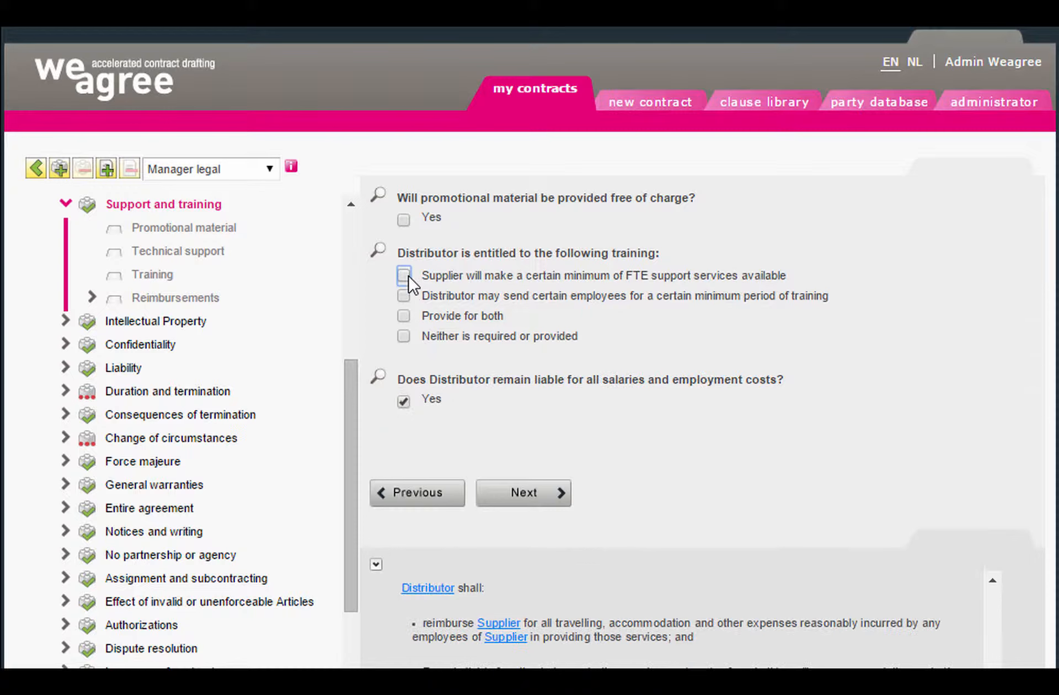
left_click(993, 101)
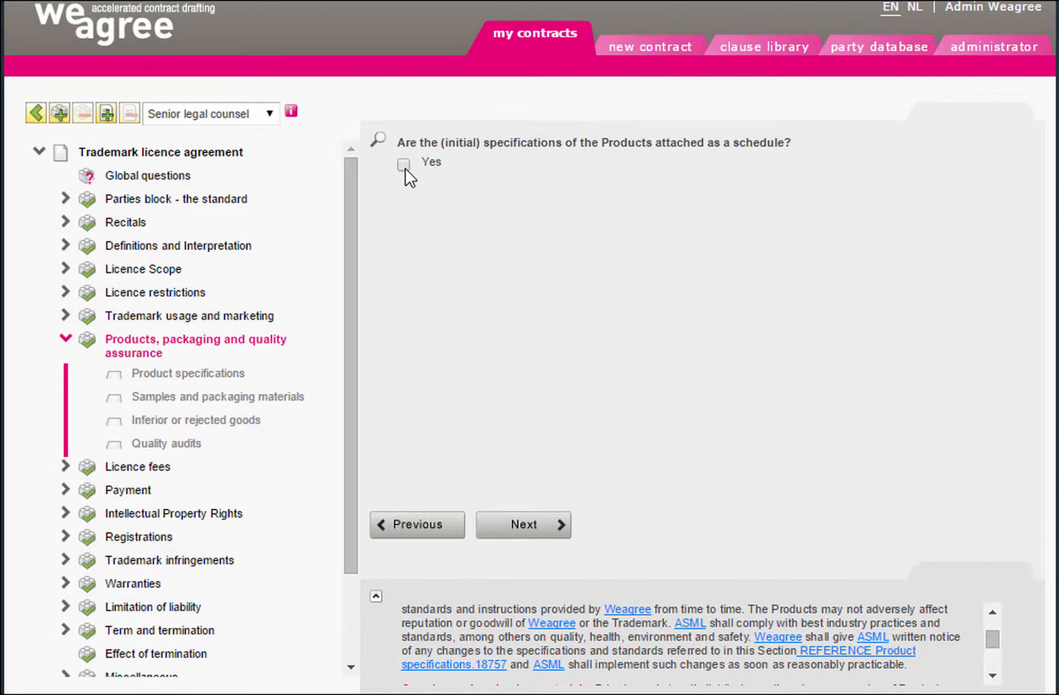
- Answer Yes to the initial Products specifications being attached as a schedule
left_click(404, 164)
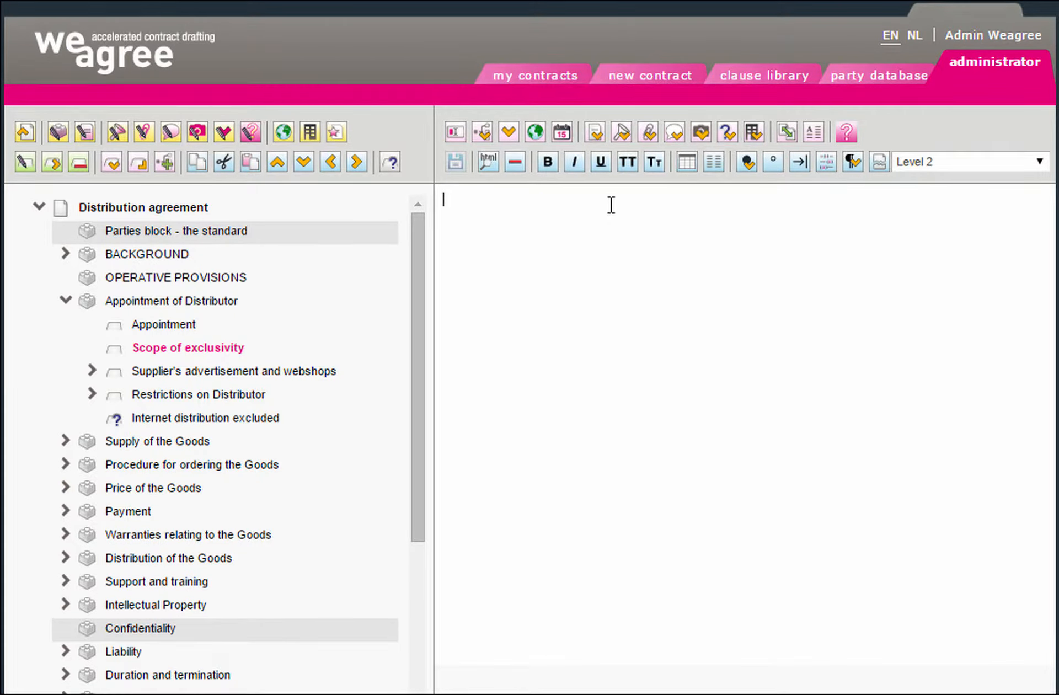
left_click(480, 132)
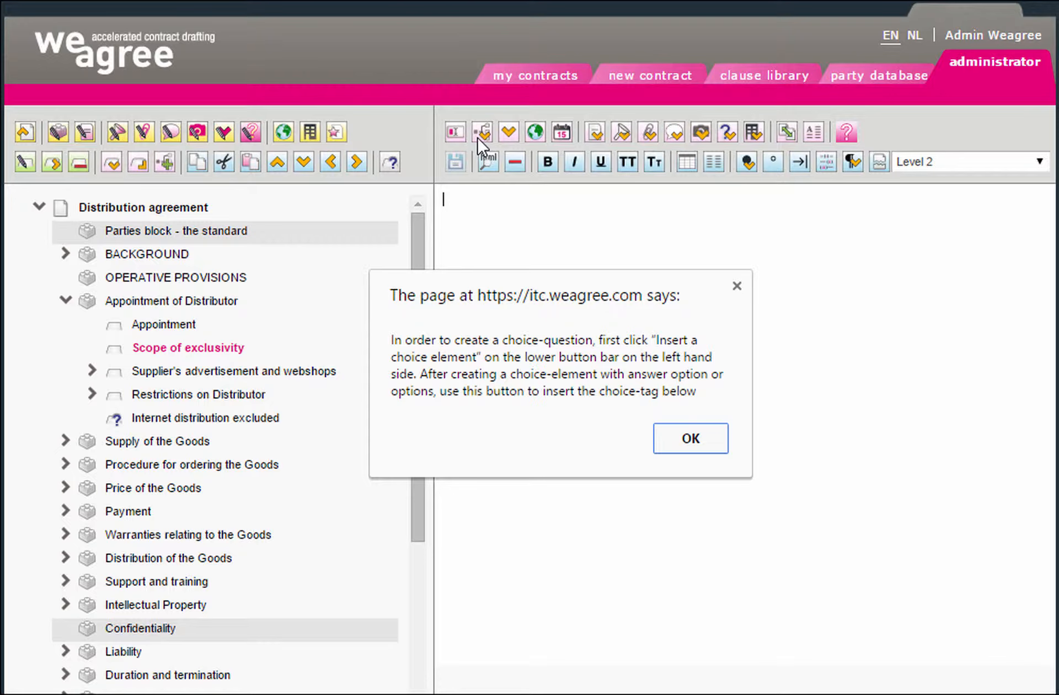
mouse_move(690, 438)
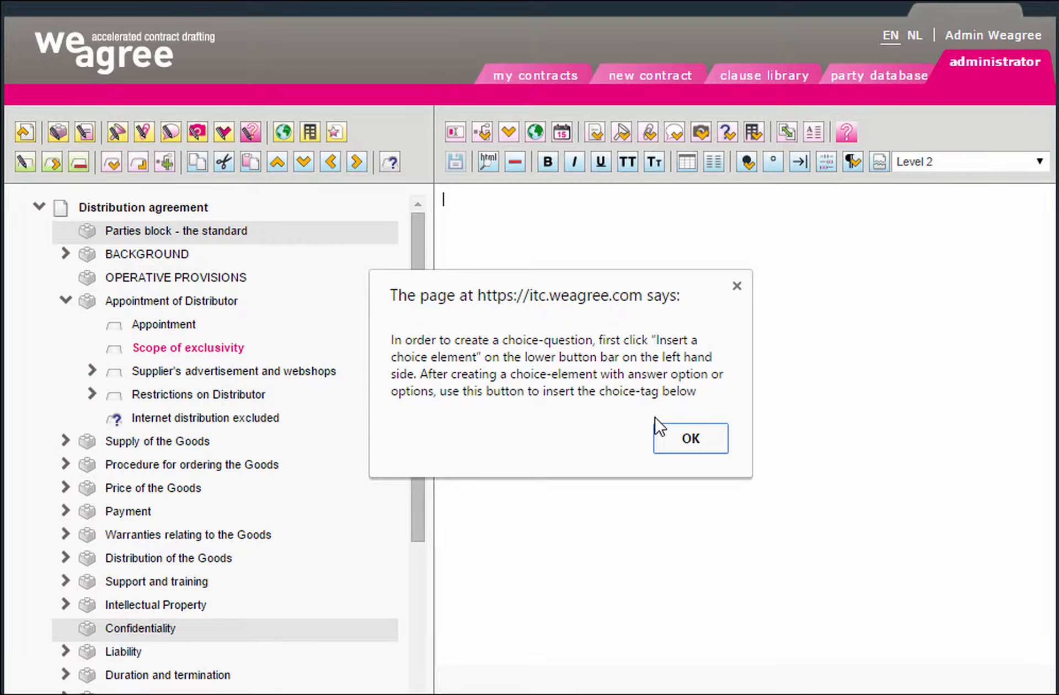
left_click(688, 438)
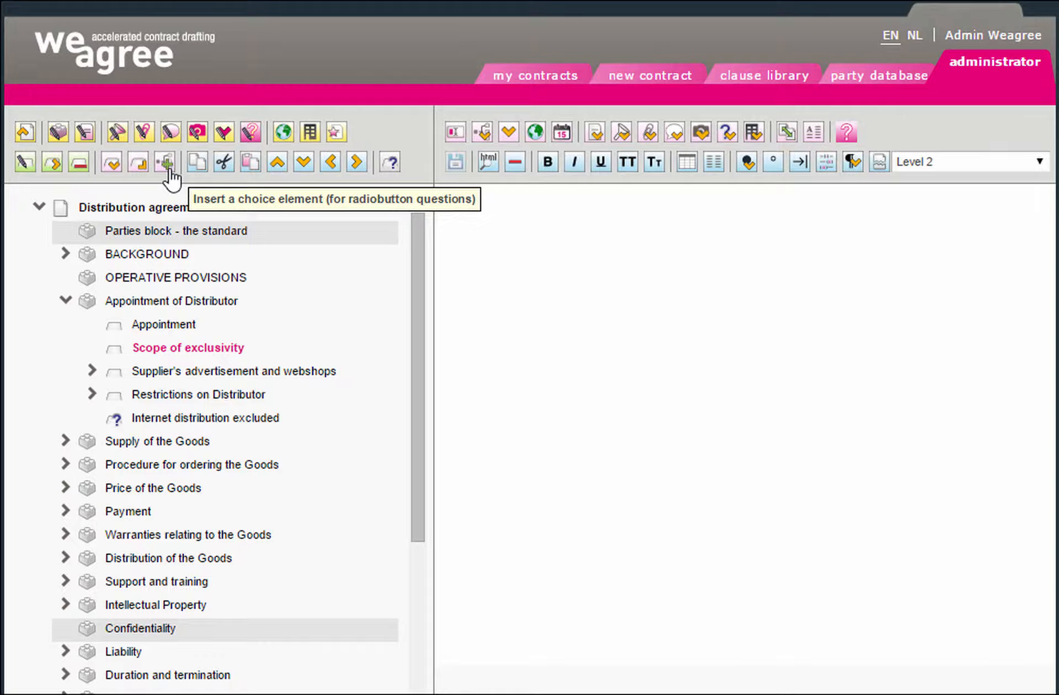
- Insert choice 'Level of exclusivity' asking 'The distributorship is:' with an exclusive-distributorship competition-law warning
left_click(167, 162)
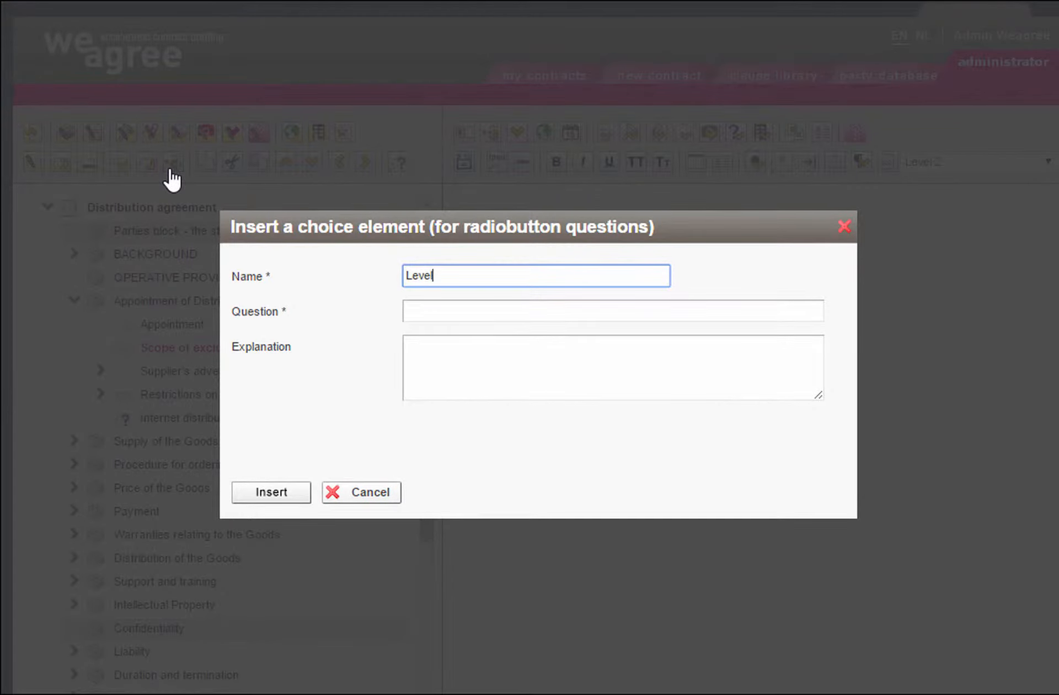
type("of exclusivity")
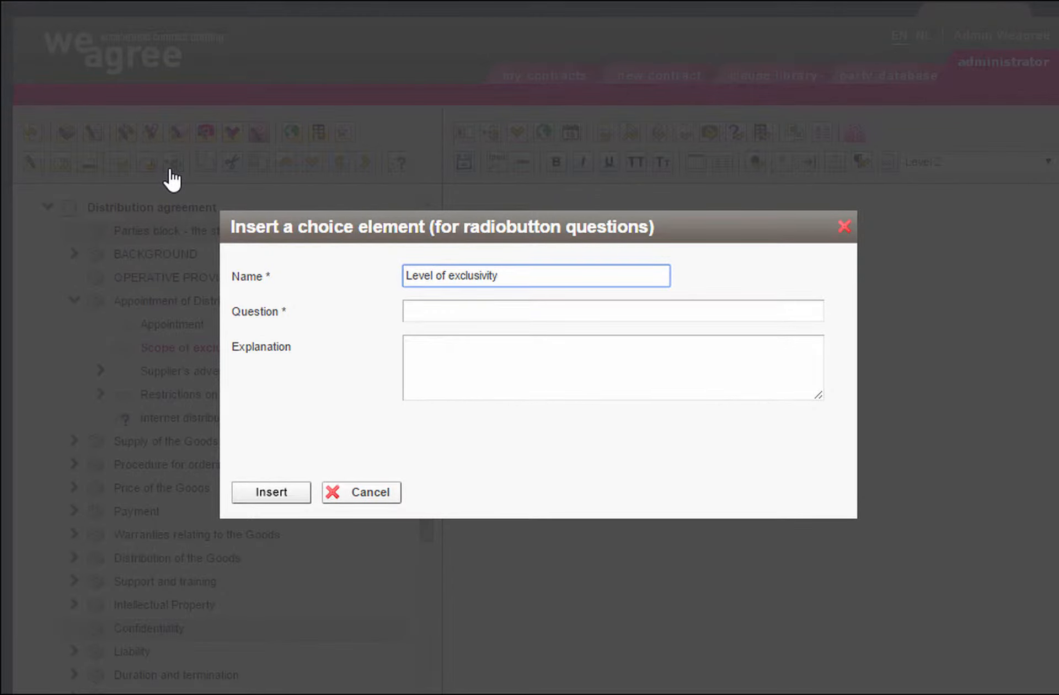
type("The distributorship is:")
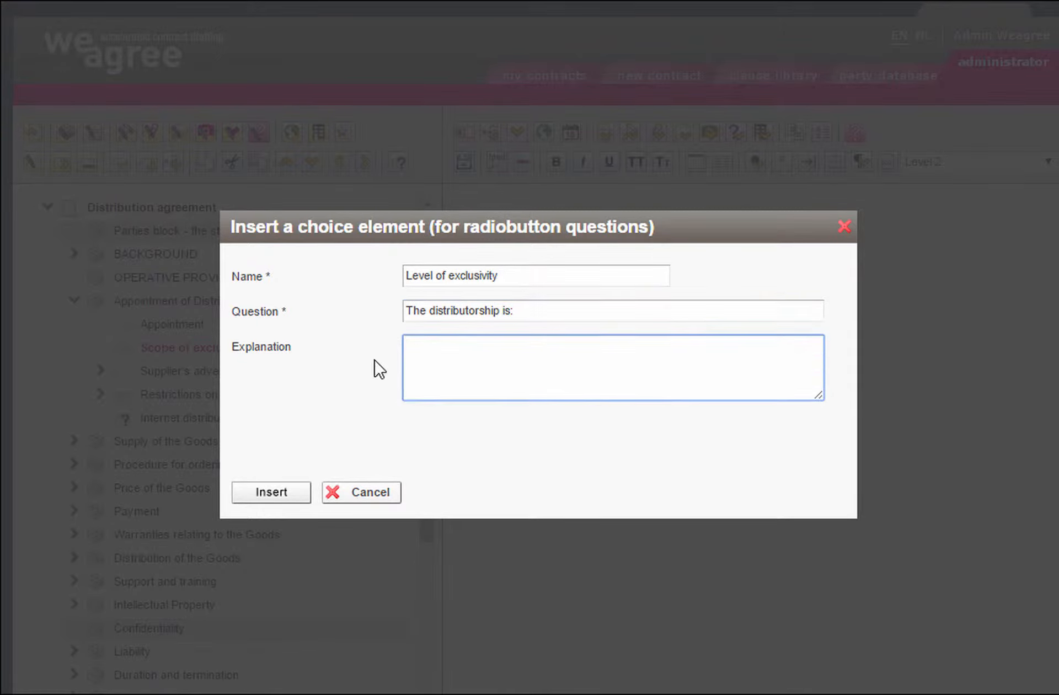
type("IMPORTANT: an exclusive distributorship may be impossible due to competition law restraints")
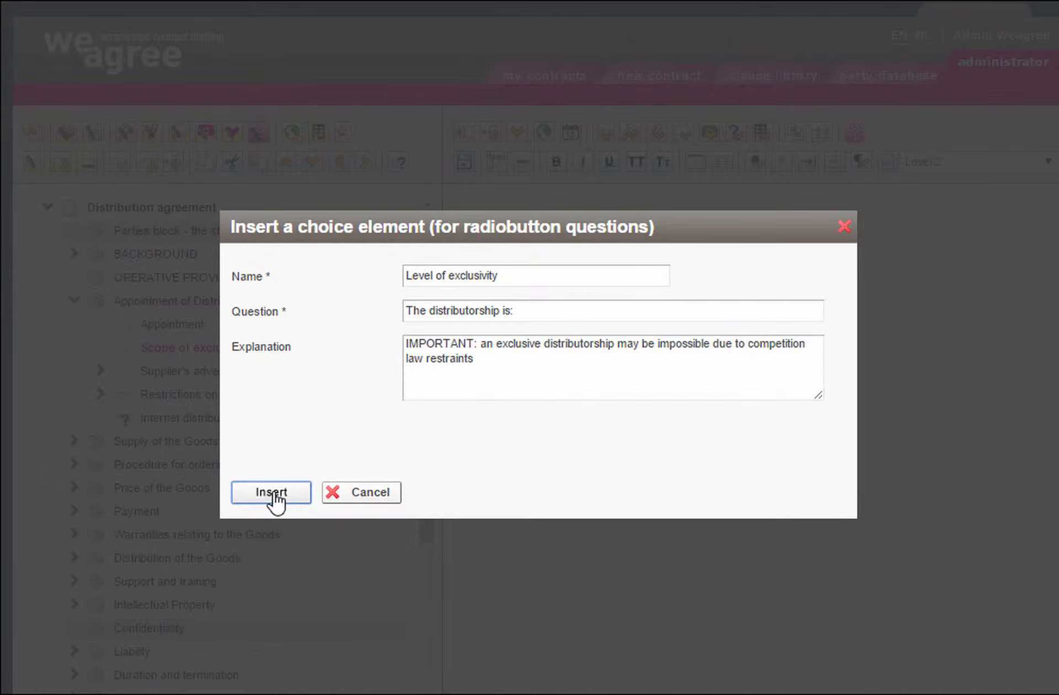
left_click(271, 492)
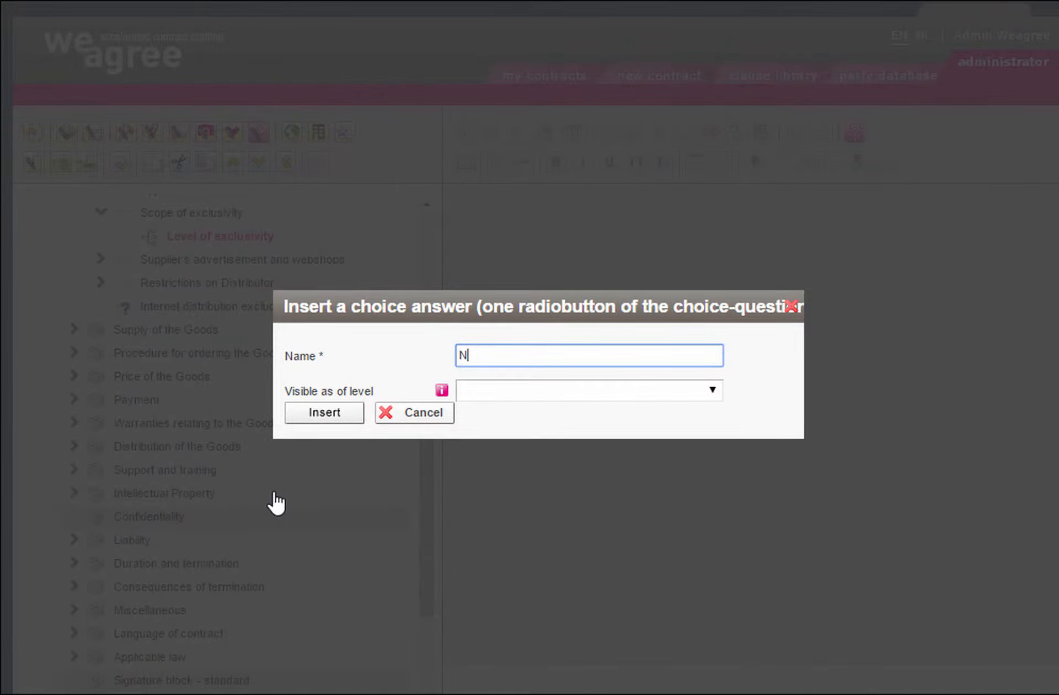
- Add Non-exclusive and Exclusivity answers, nesting Restrictions on Supplier under Exclusivity
type("on-exclusive")
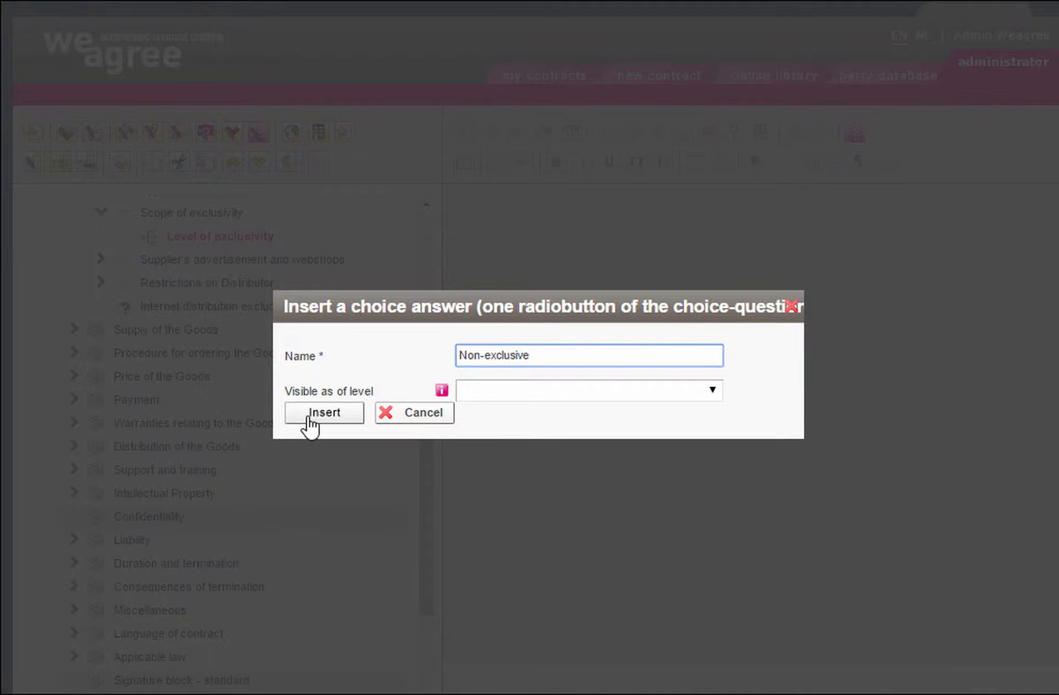
left_click(323, 412)
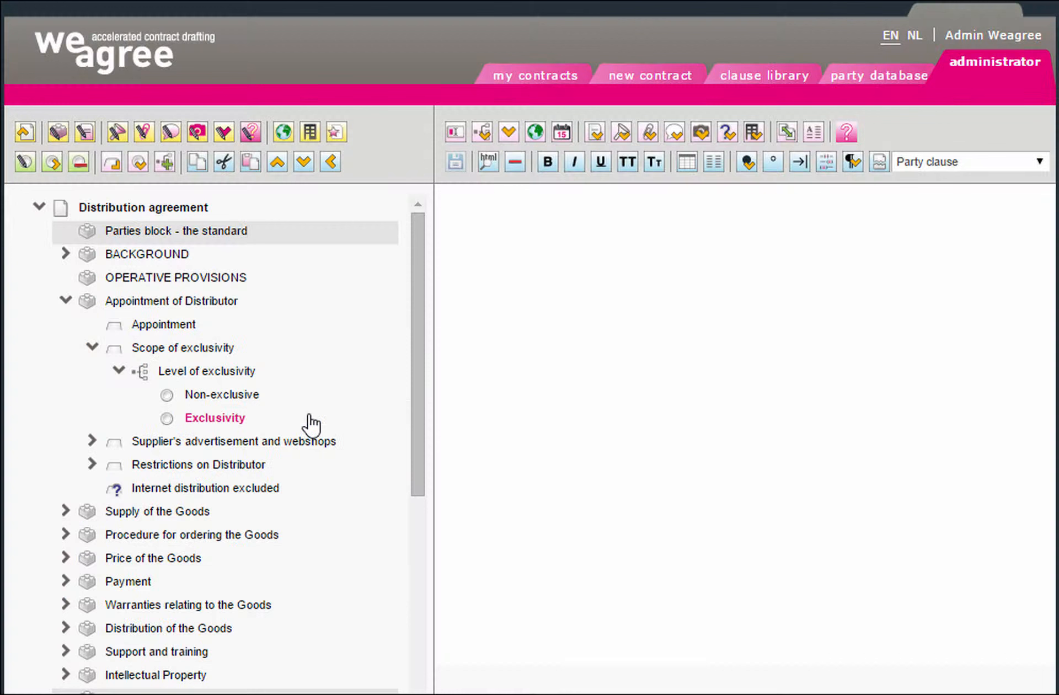
left_click(214, 418)
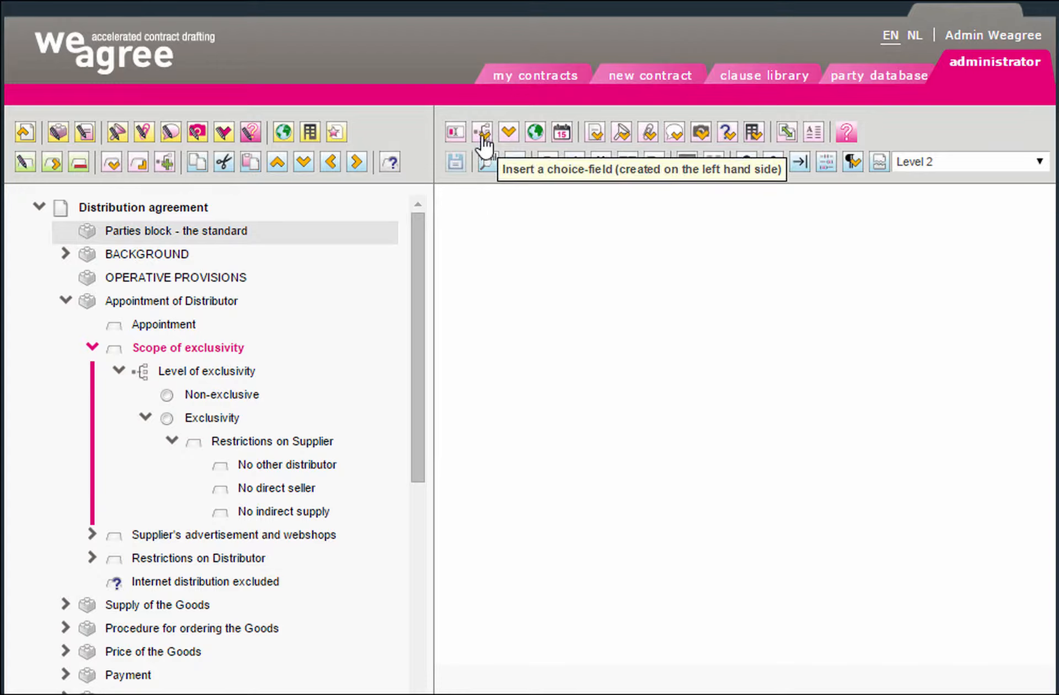
- Insert the Level of exclusivity choice field into the Scope of exclusivity text and save
left_click(482, 131)
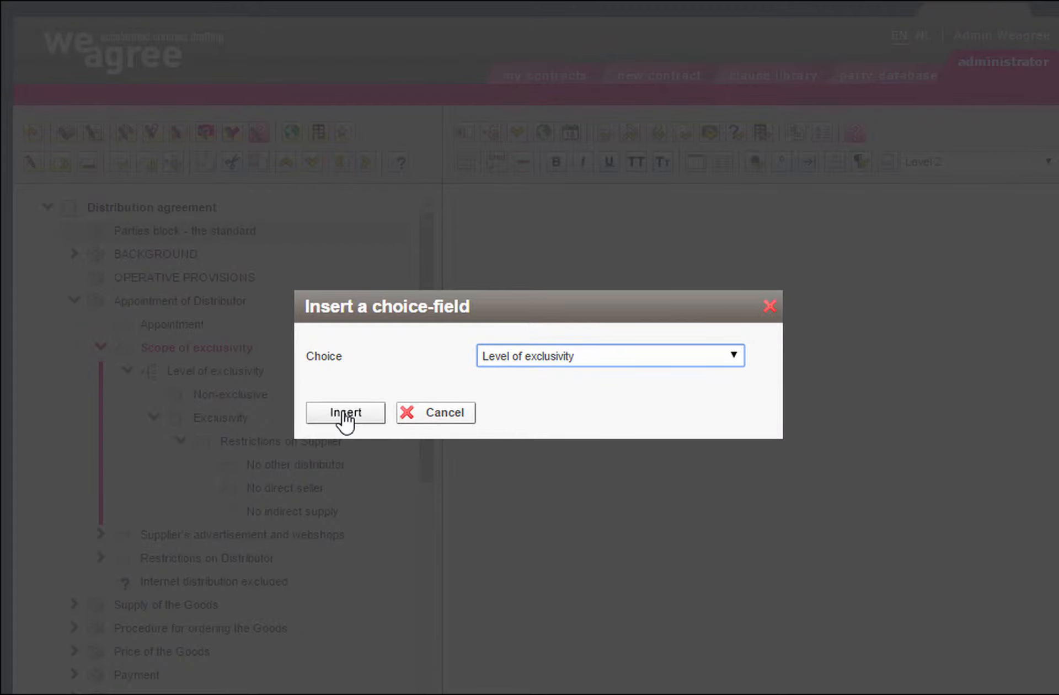
left_click(345, 412)
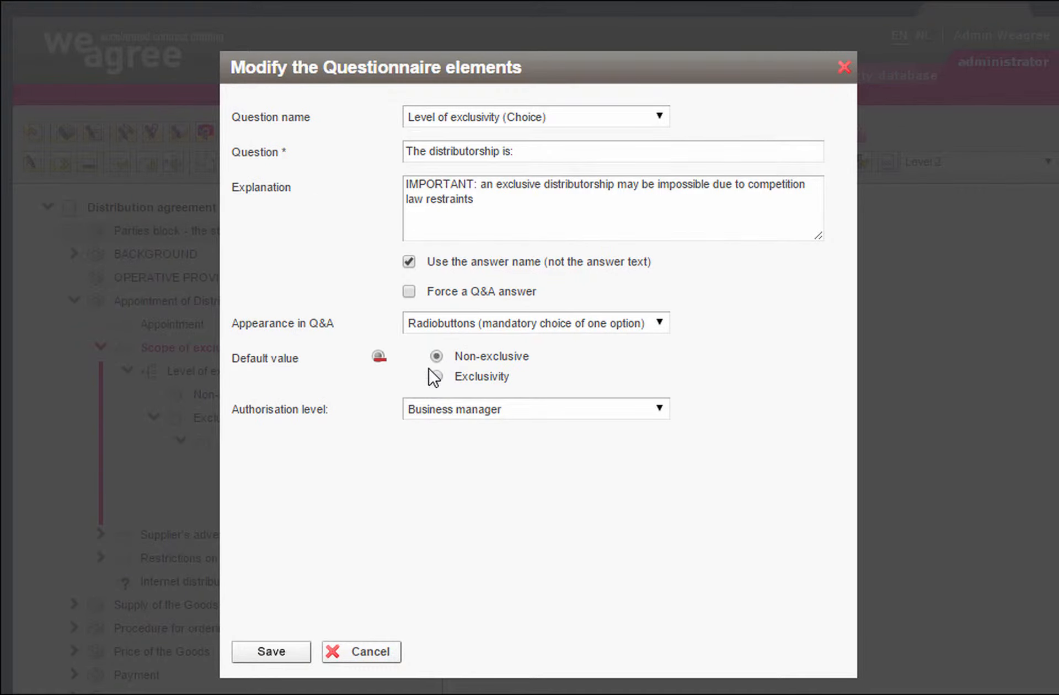
left_click(270, 651)
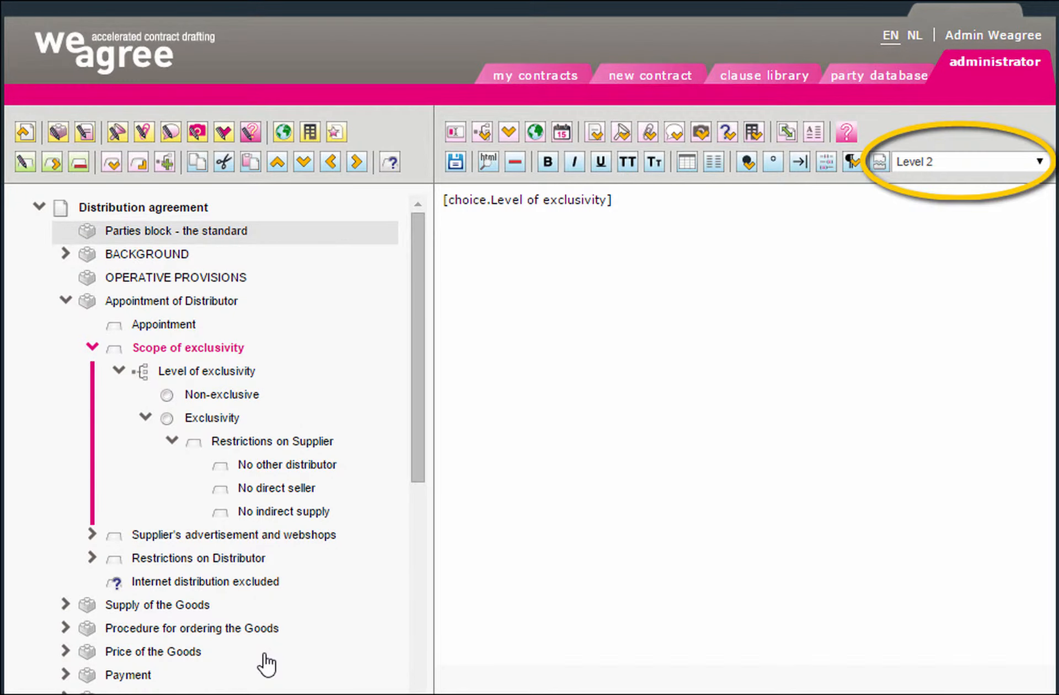
- Switch to the Share Purchase Agreement's global questions in My contracts
left_click(536, 75)
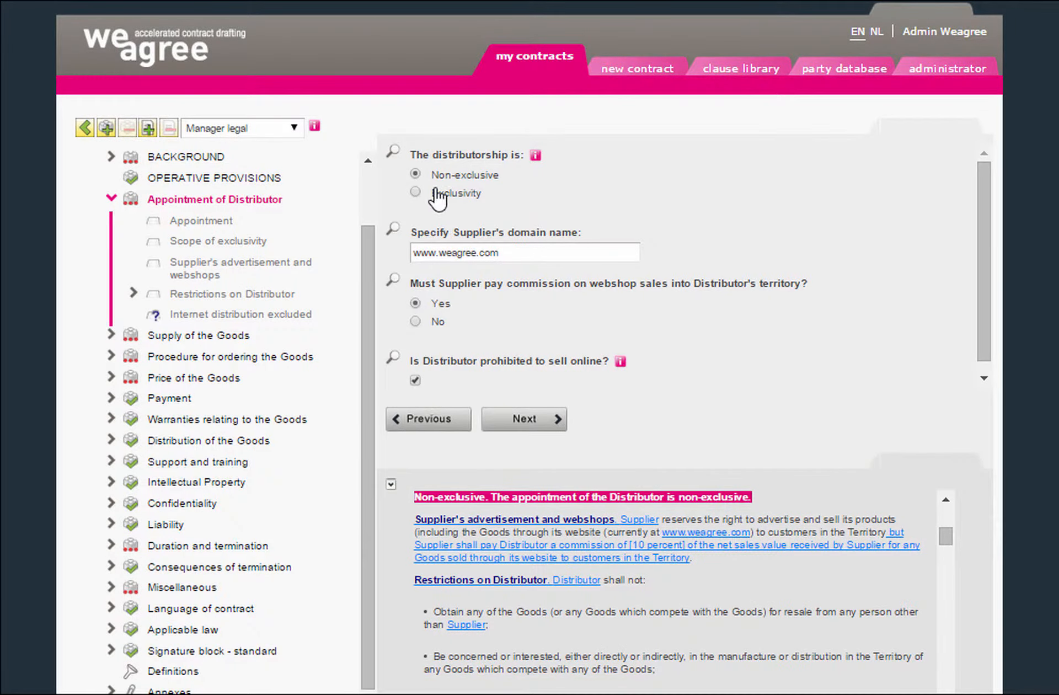
left_click(416, 192)
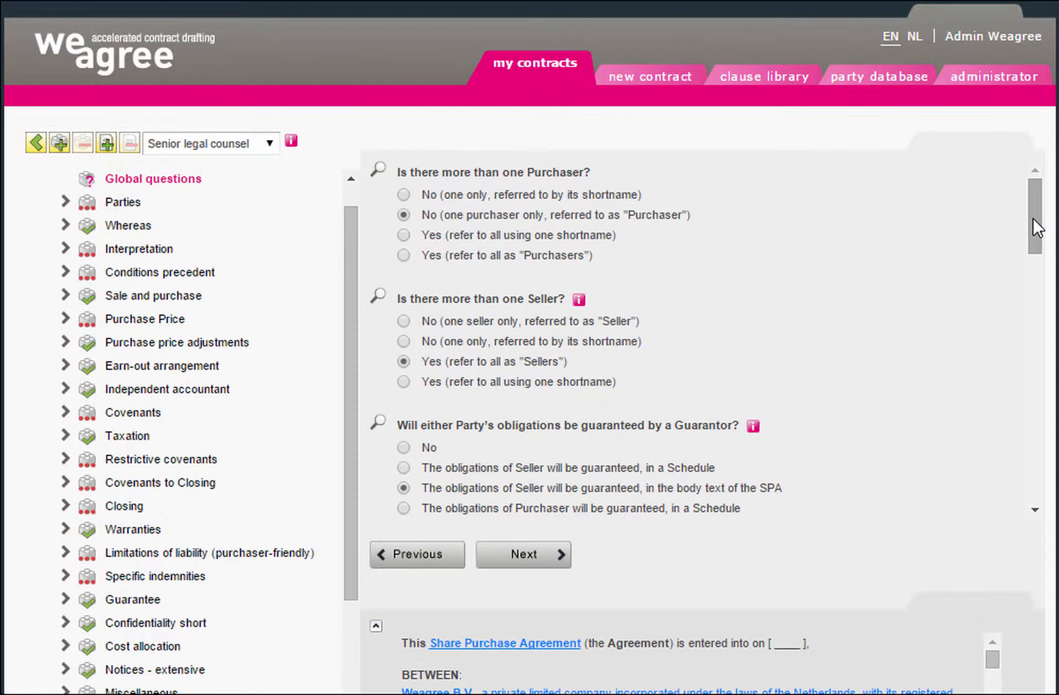
- View the MA_Purchasers global question's radio-button settings and cancel without saving
scroll("down", 3)
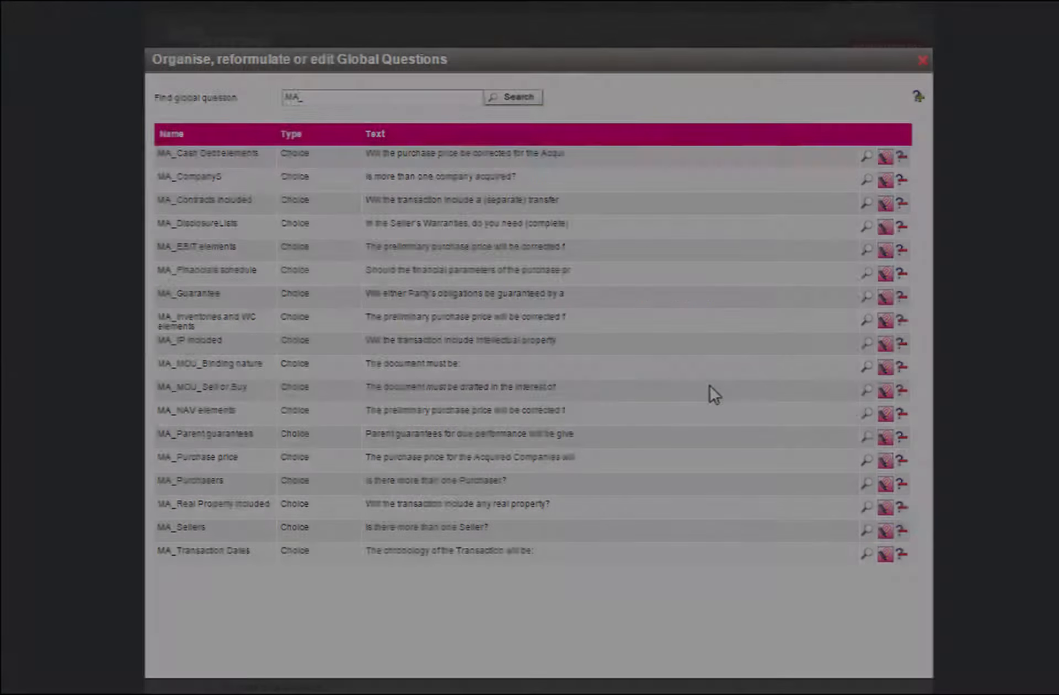
left_click(882, 481)
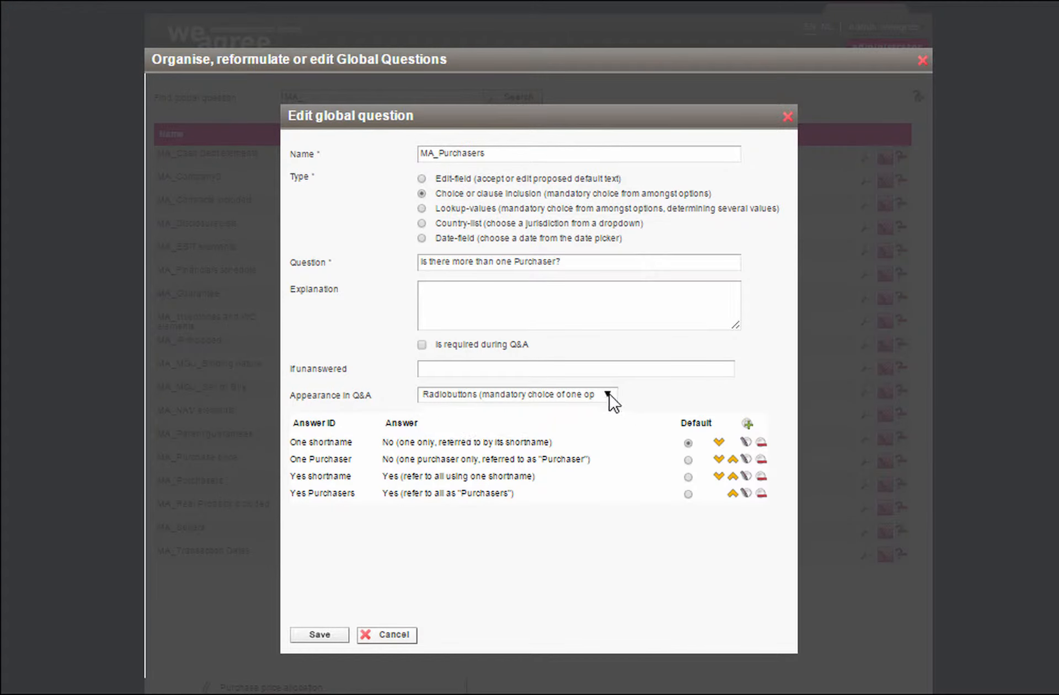
left_click(319, 634)
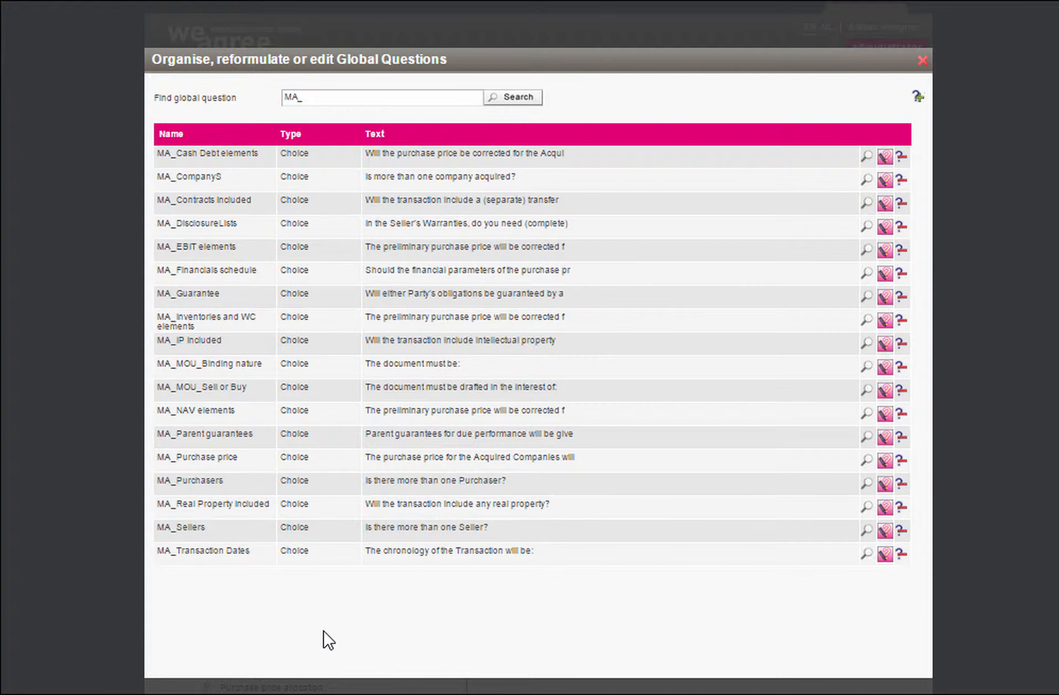
- View the MA_Guarantee question's settings, then move on to the Confidentiality agreement Q&A
left_click(884, 531)
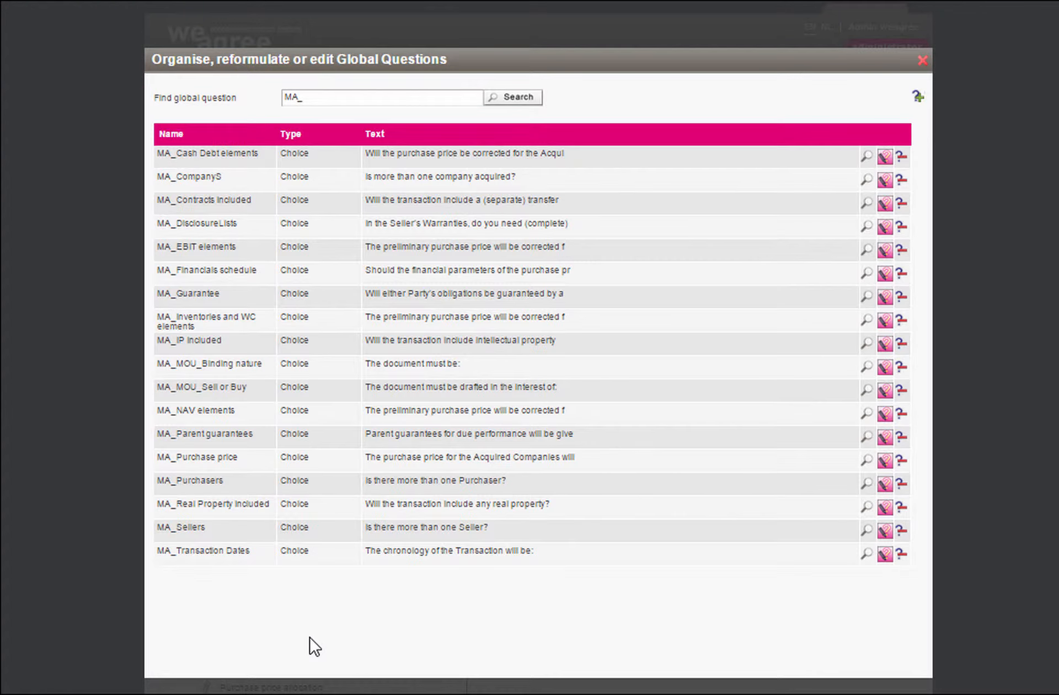
left_click(885, 295)
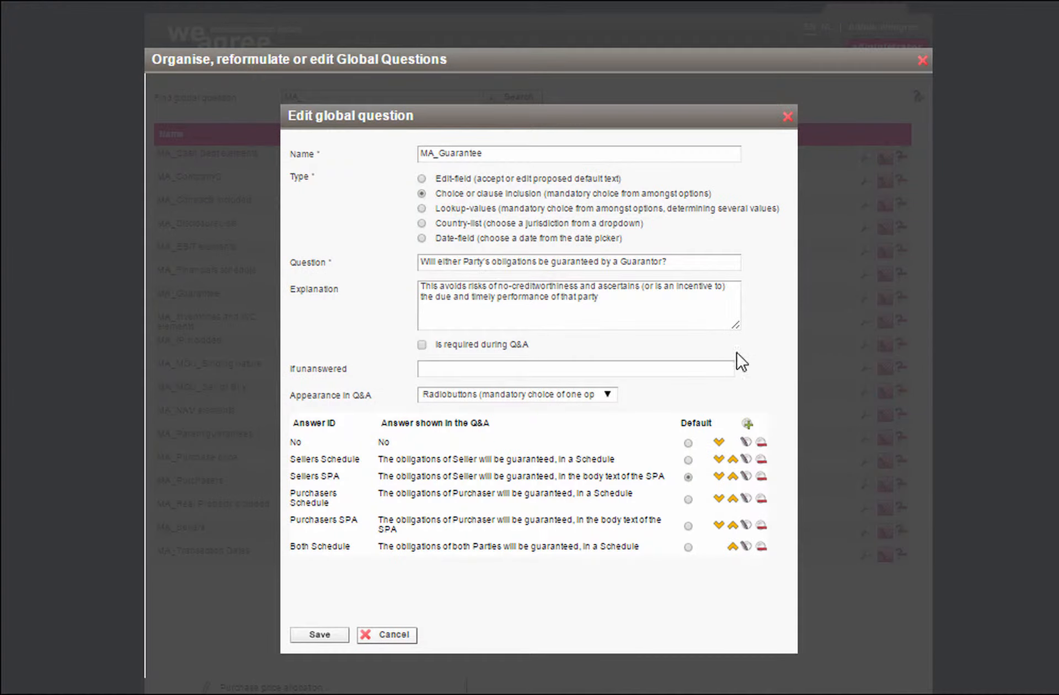
left_click(513, 395)
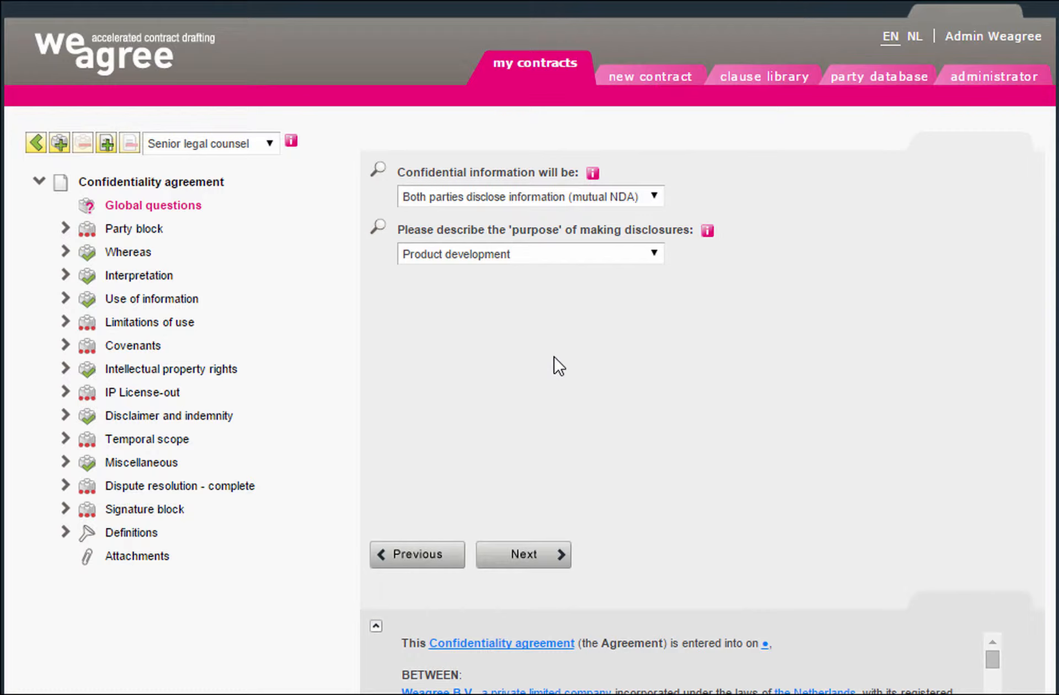
mouse_move(648, 211)
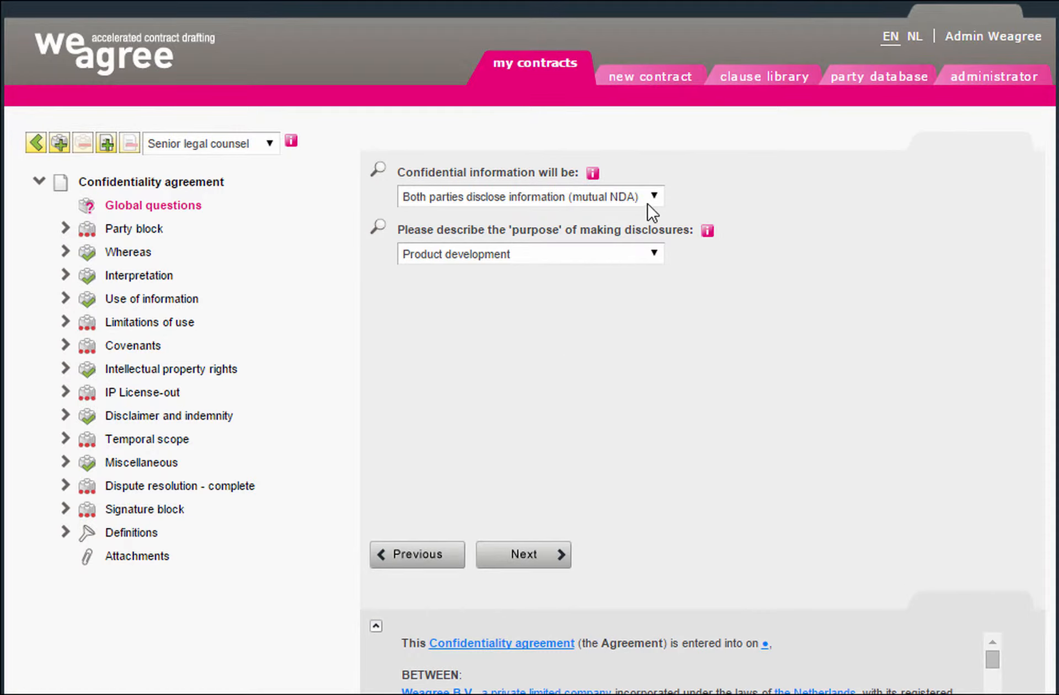
- Answer 'They disclose confidential information' and keep Product development as the disclosure purpose
left_click(531, 197)
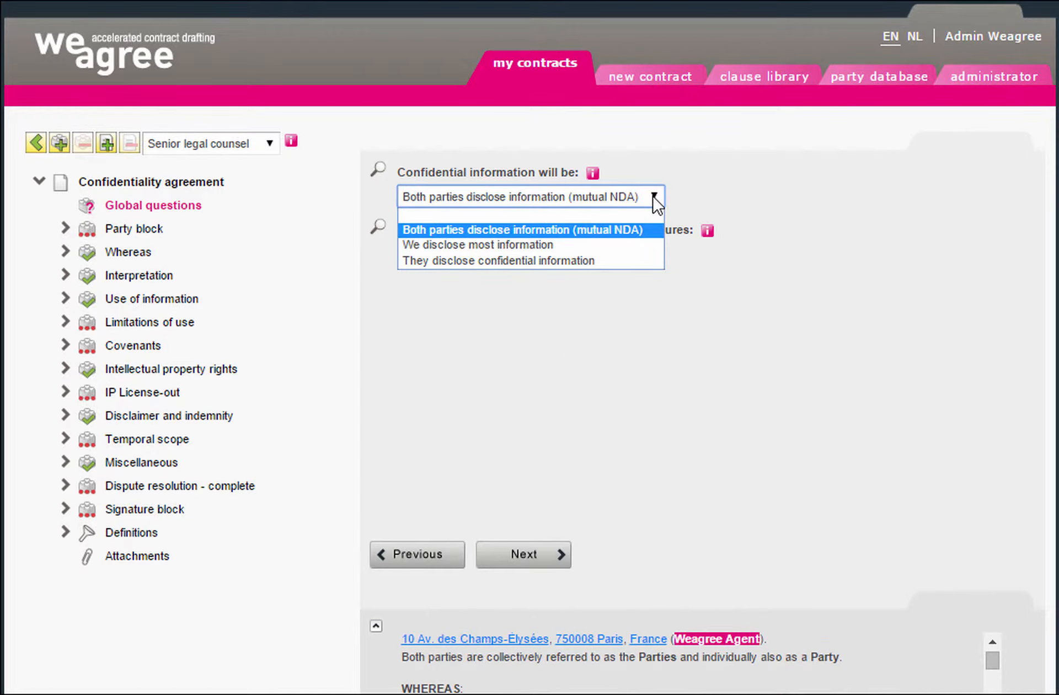
mouse_move(647, 225)
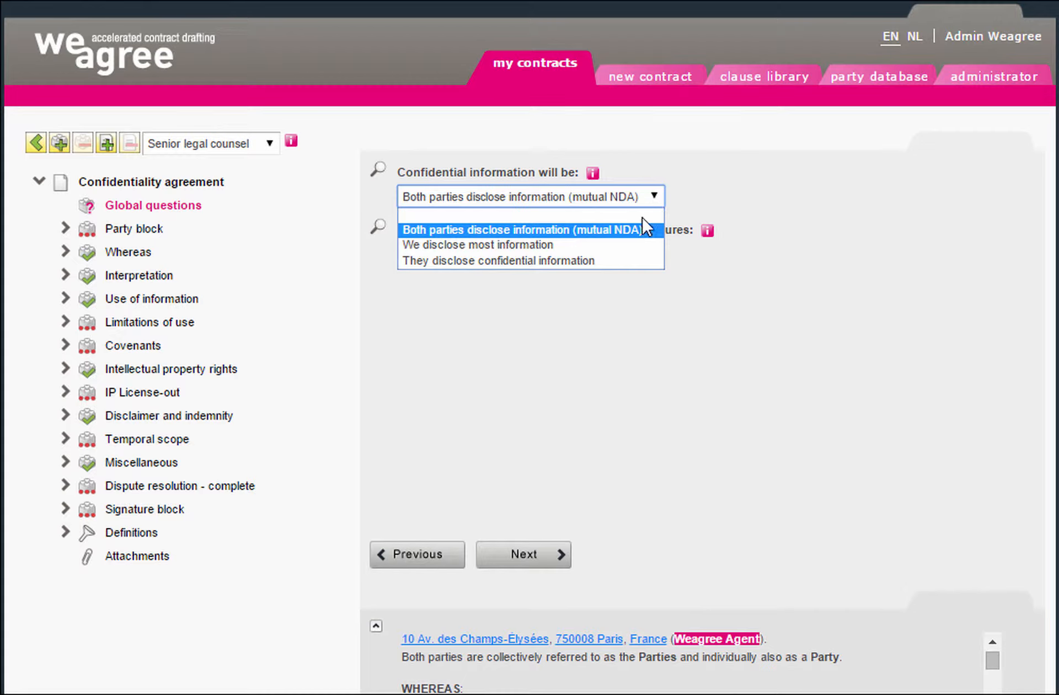
mouse_move(617, 261)
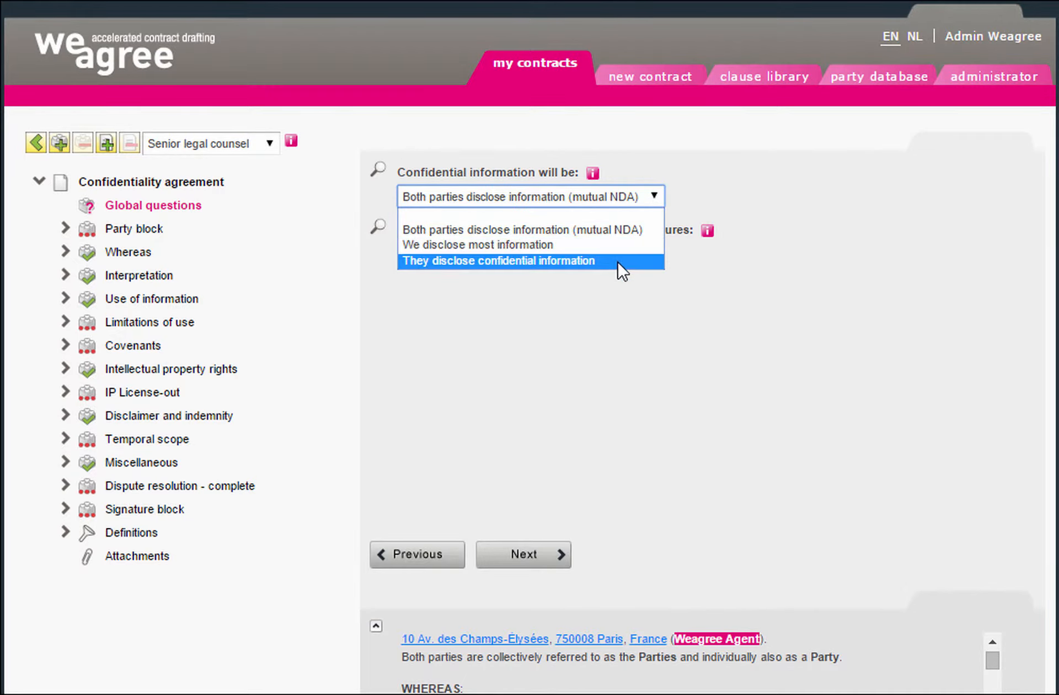
left_click(498, 260)
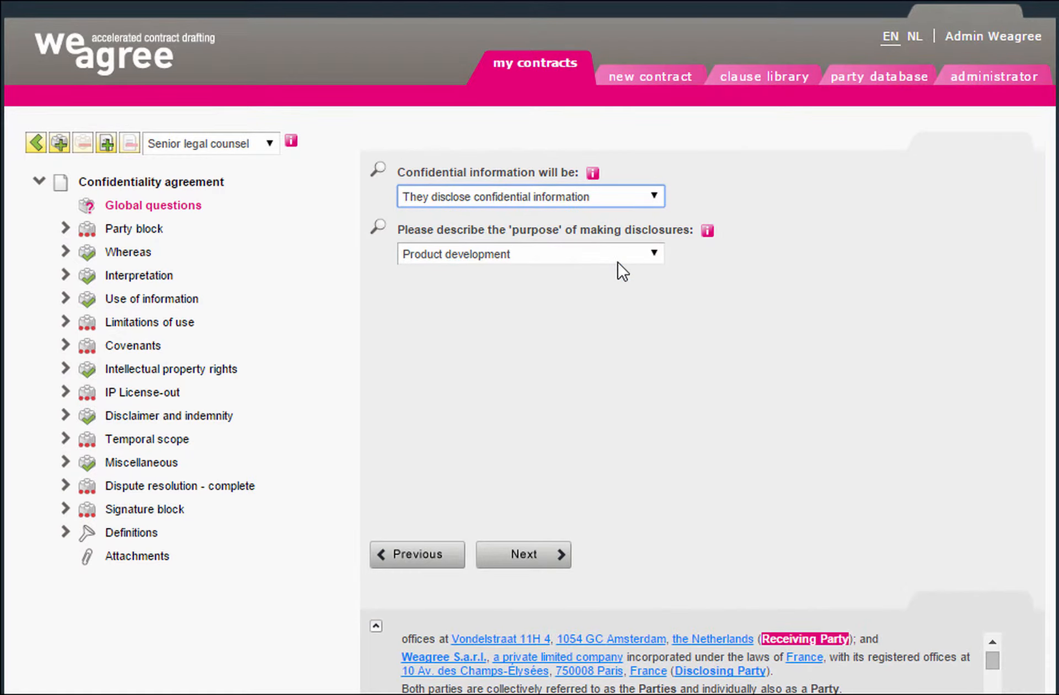
left_click(528, 254)
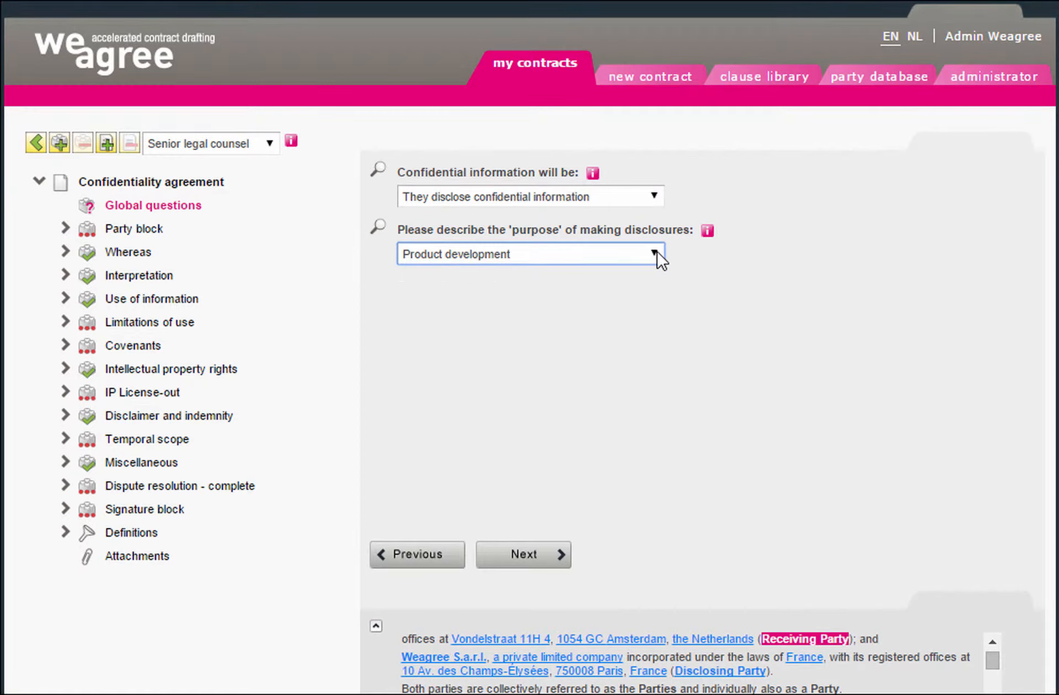
left_click(654, 253)
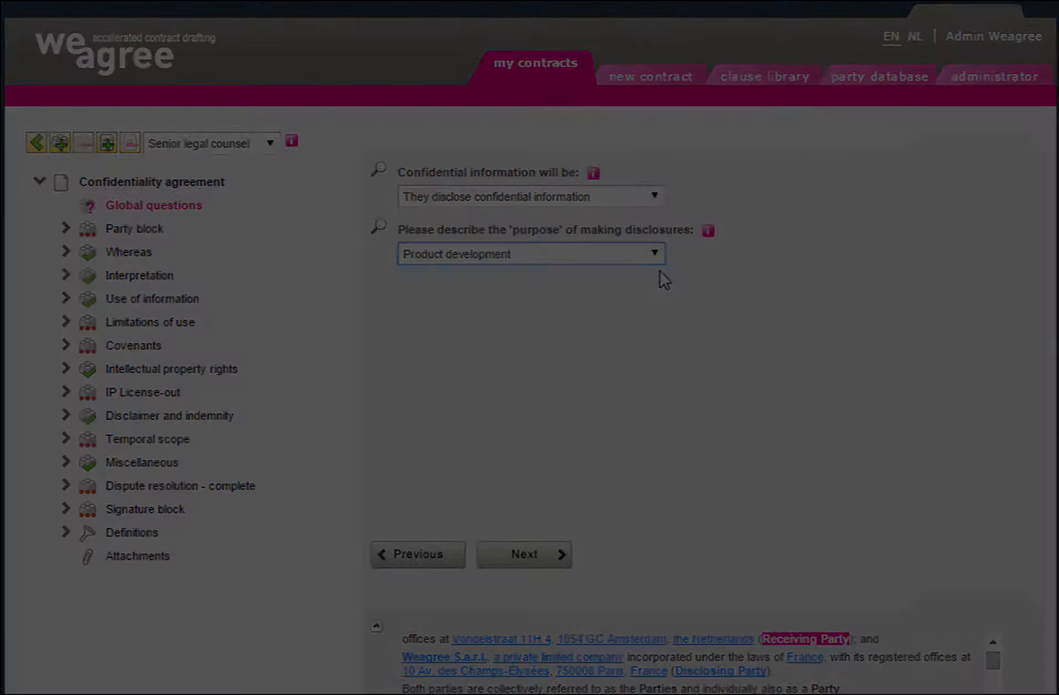
left_click(531, 254)
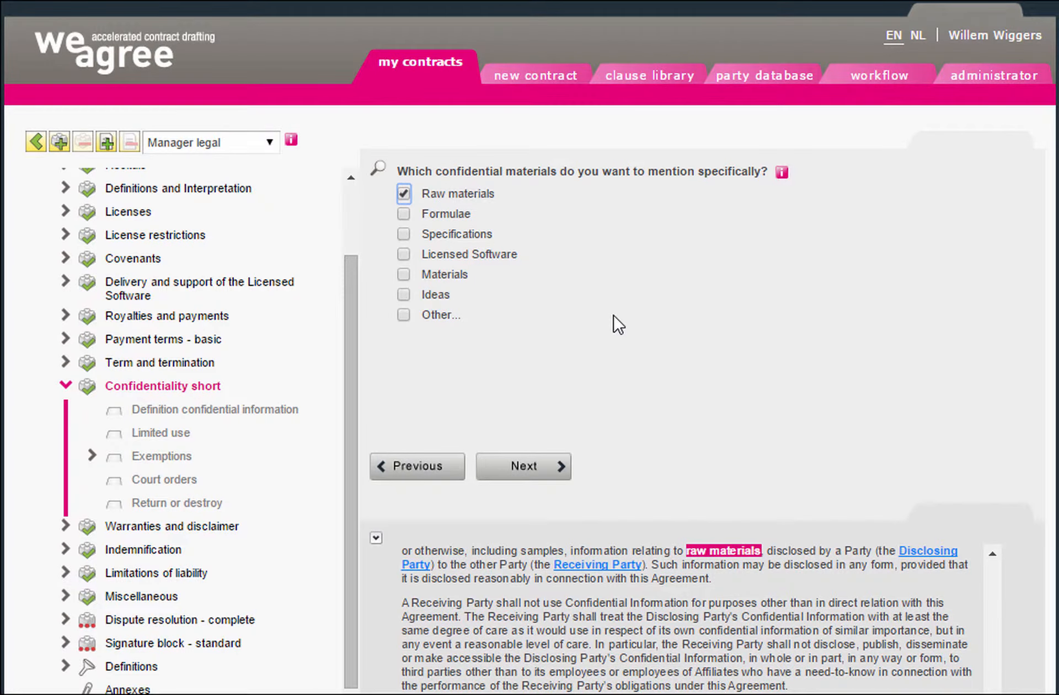
- Tick Formulae, Specifications and Licensed Software as confidential materials alongside Raw materials
left_click(404, 213)
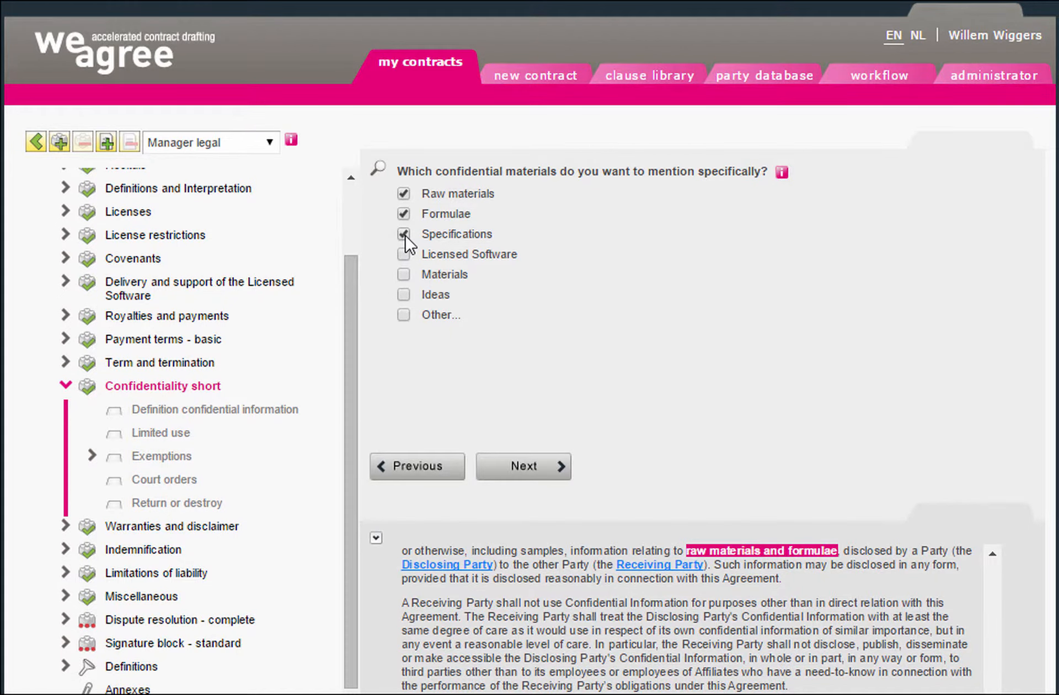
left_click(404, 255)
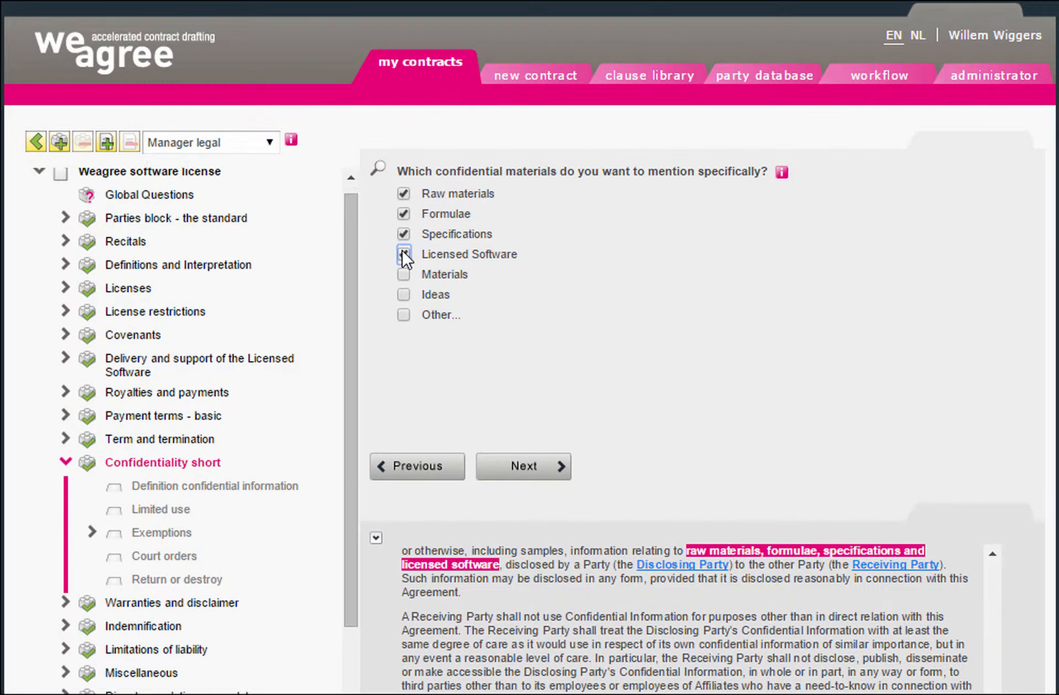
left_click(403, 253)
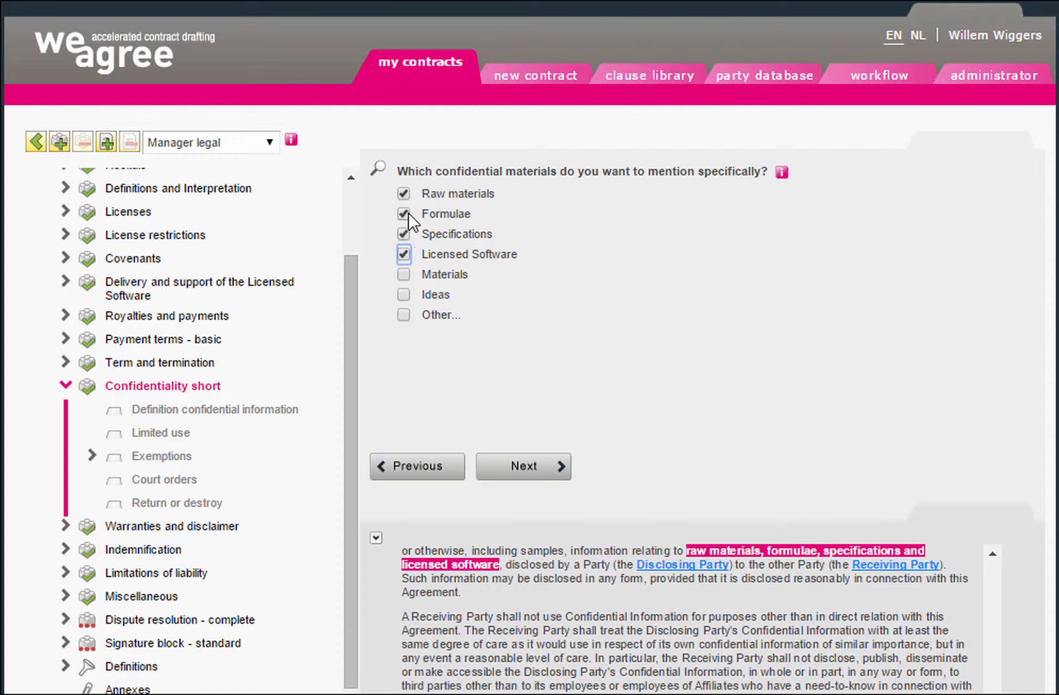
left_click(403, 212)
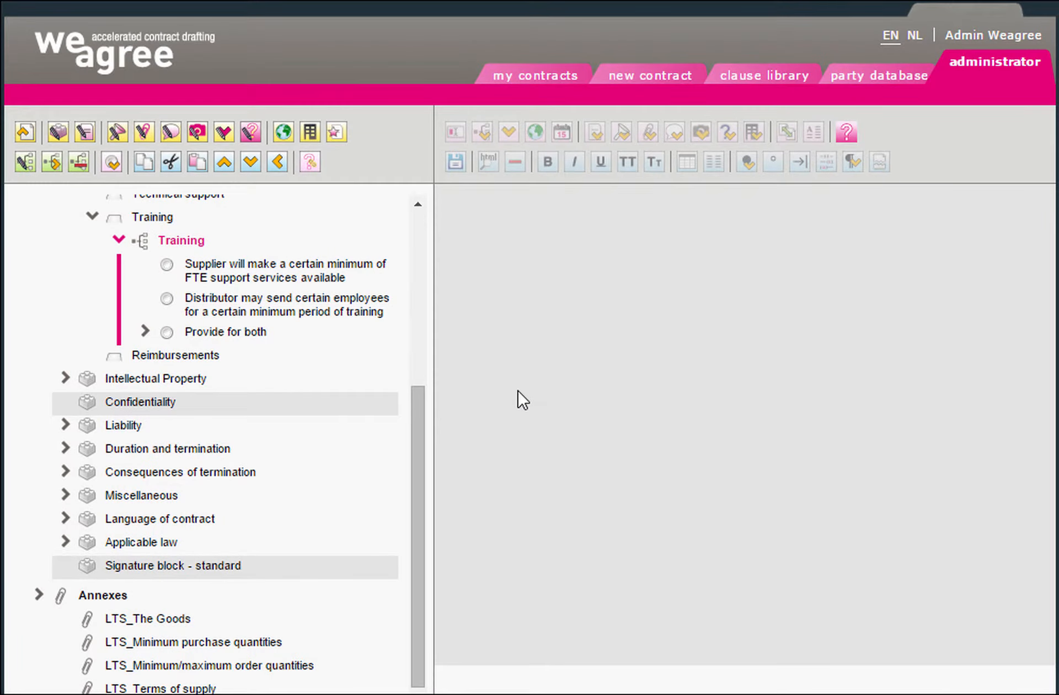
- Add a 'Neither is required or provided' Training answer, save it, and select it in Q&A
left_click(115, 161)
type("Neither is required or provi")
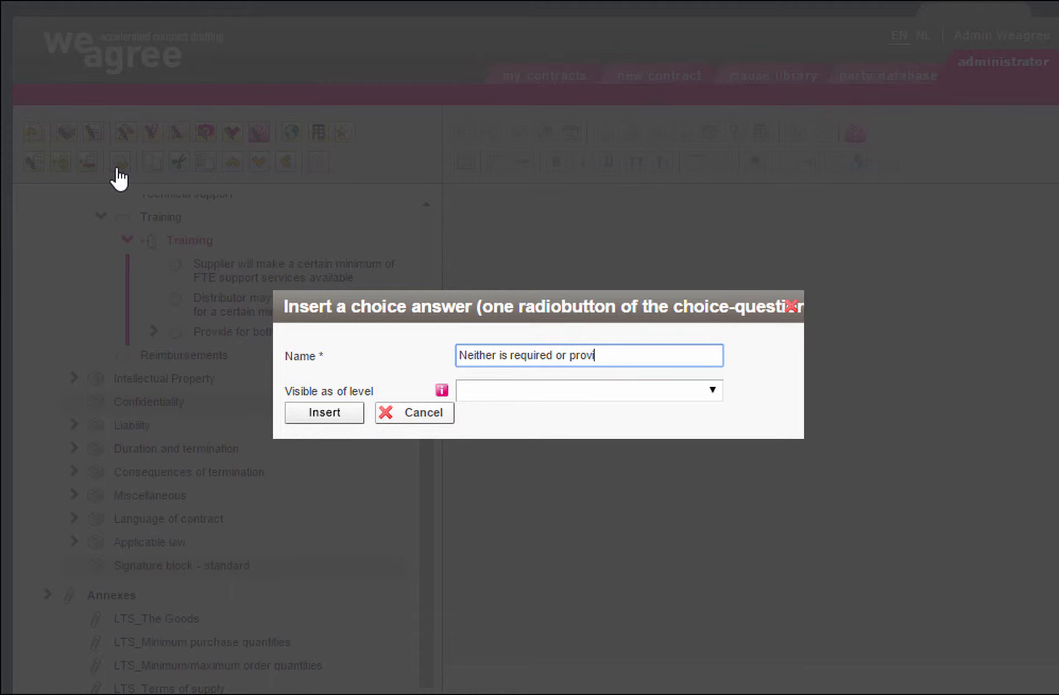
left_click(325, 412)
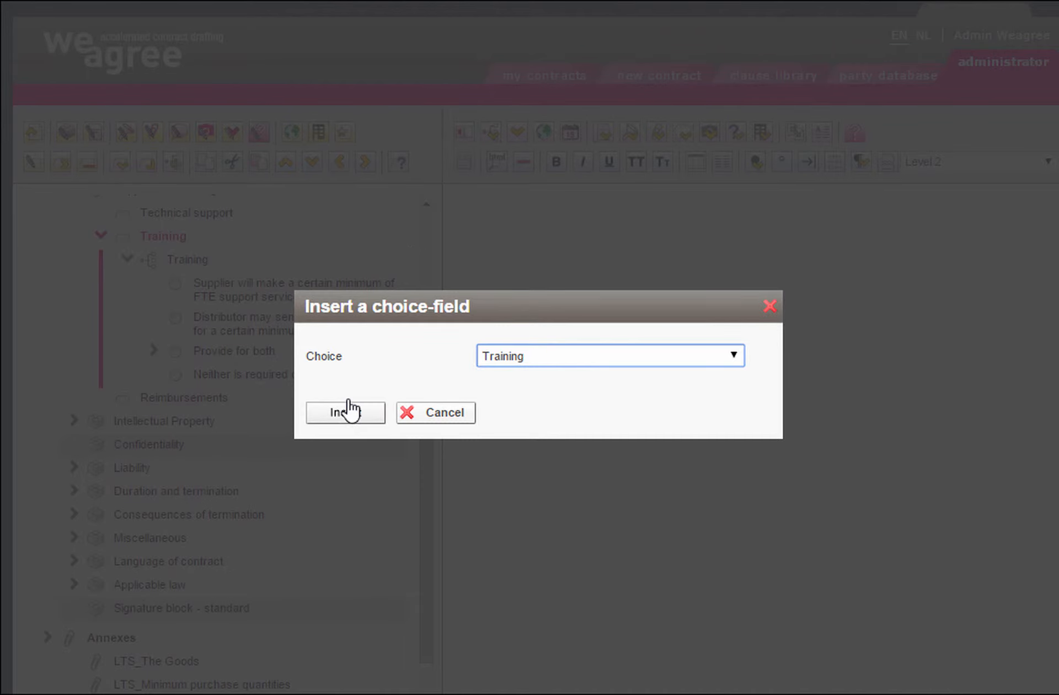
left_click(344, 411)
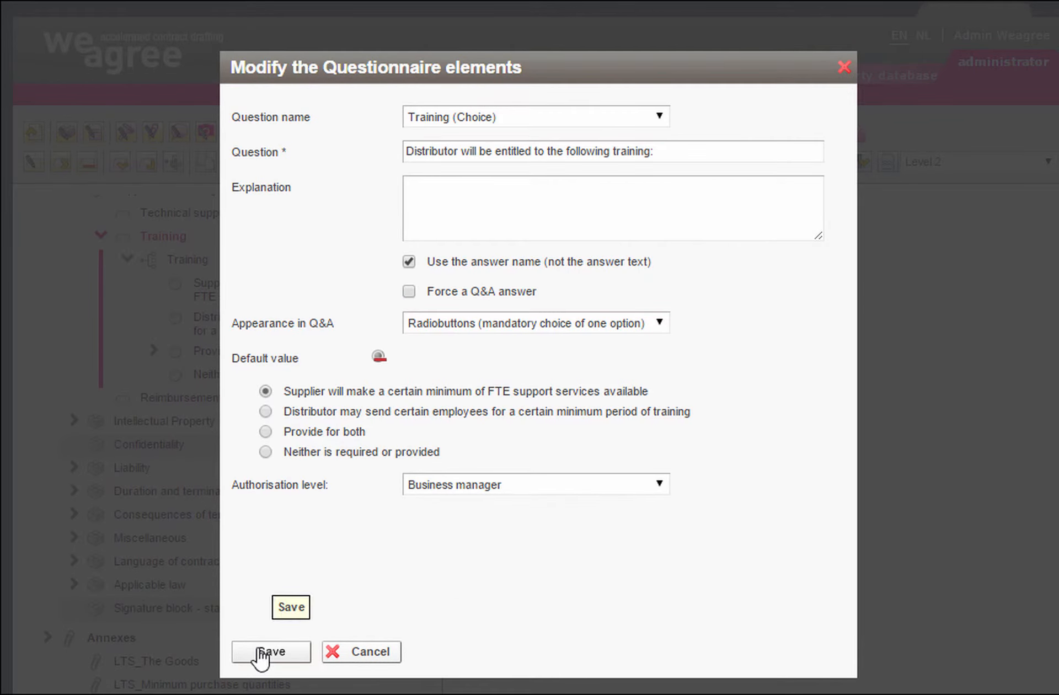
left_click(271, 652)
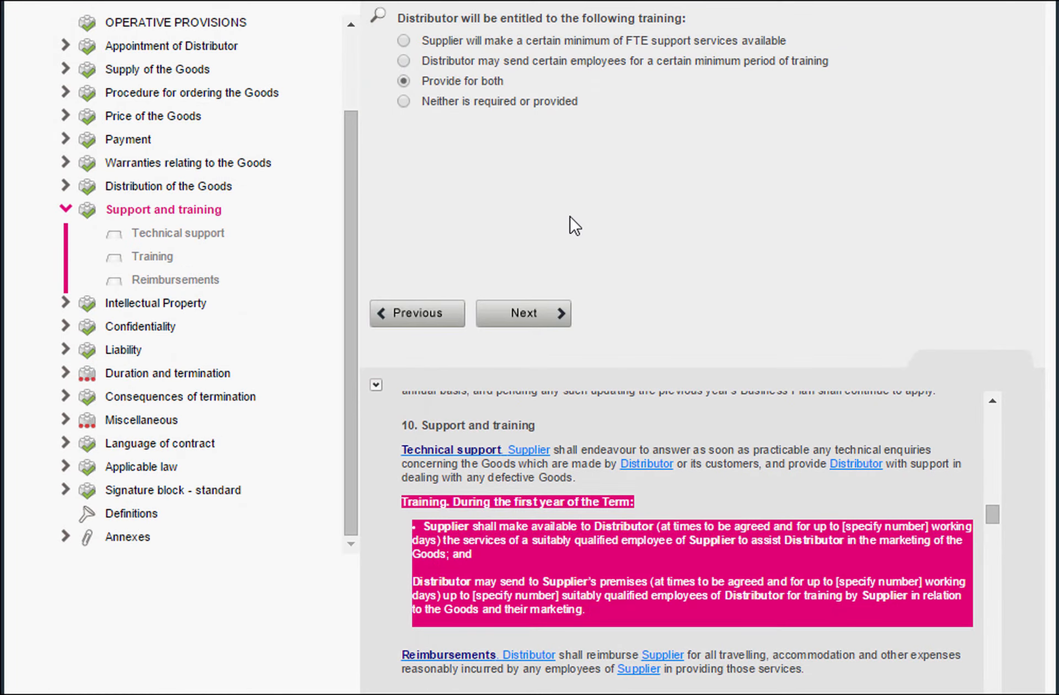
left_click(403, 101)
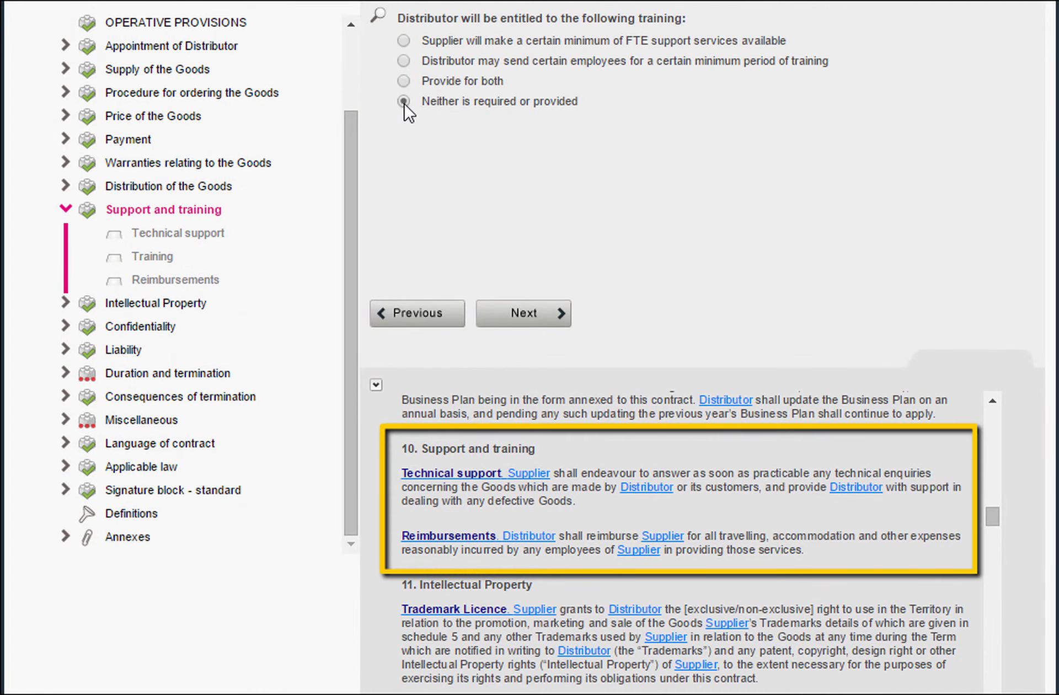